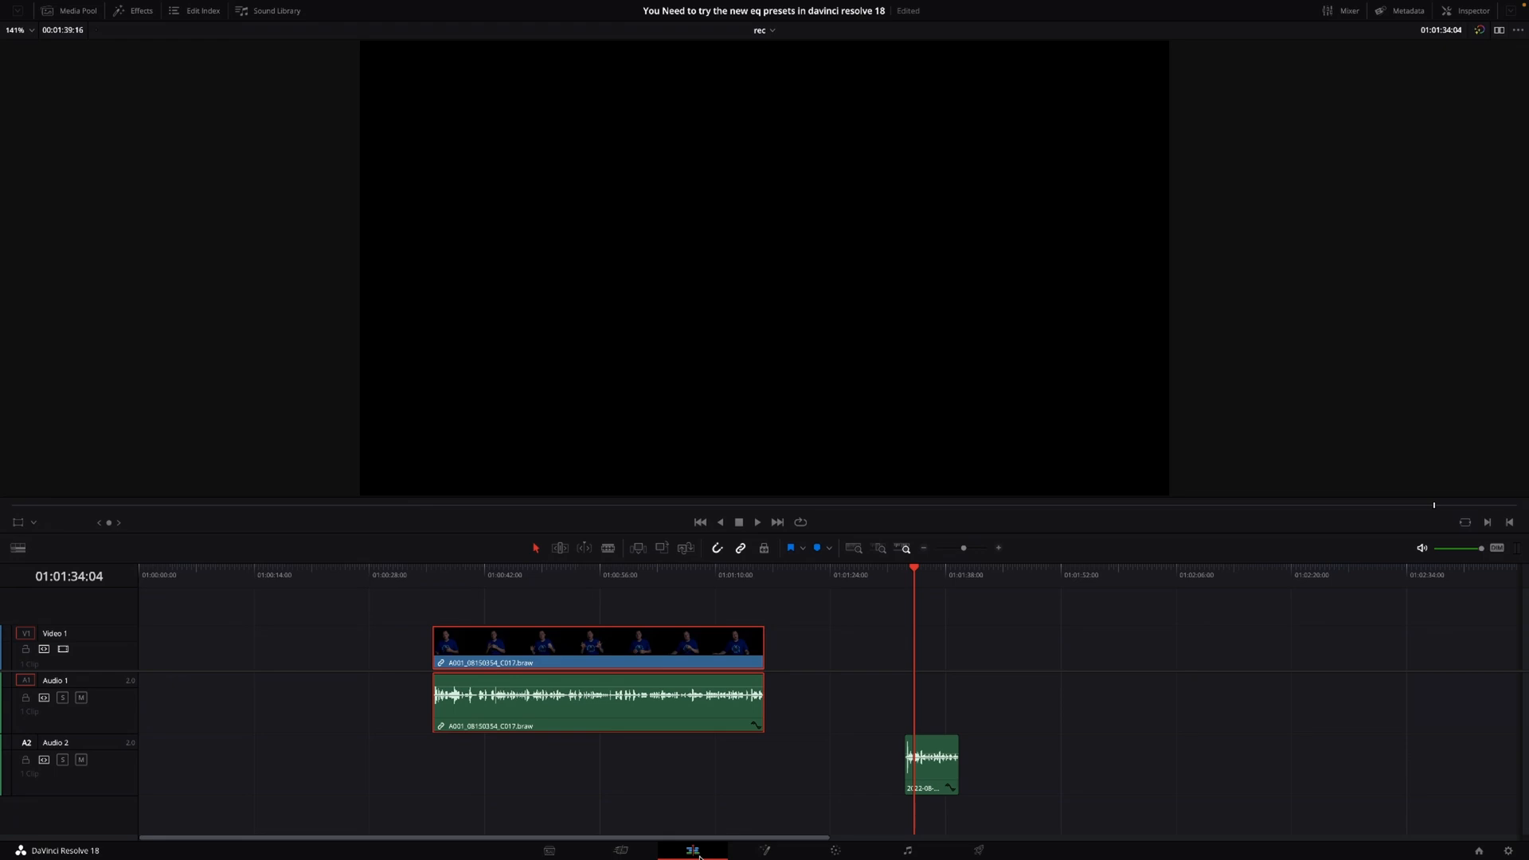
mouse_move(807, 841)
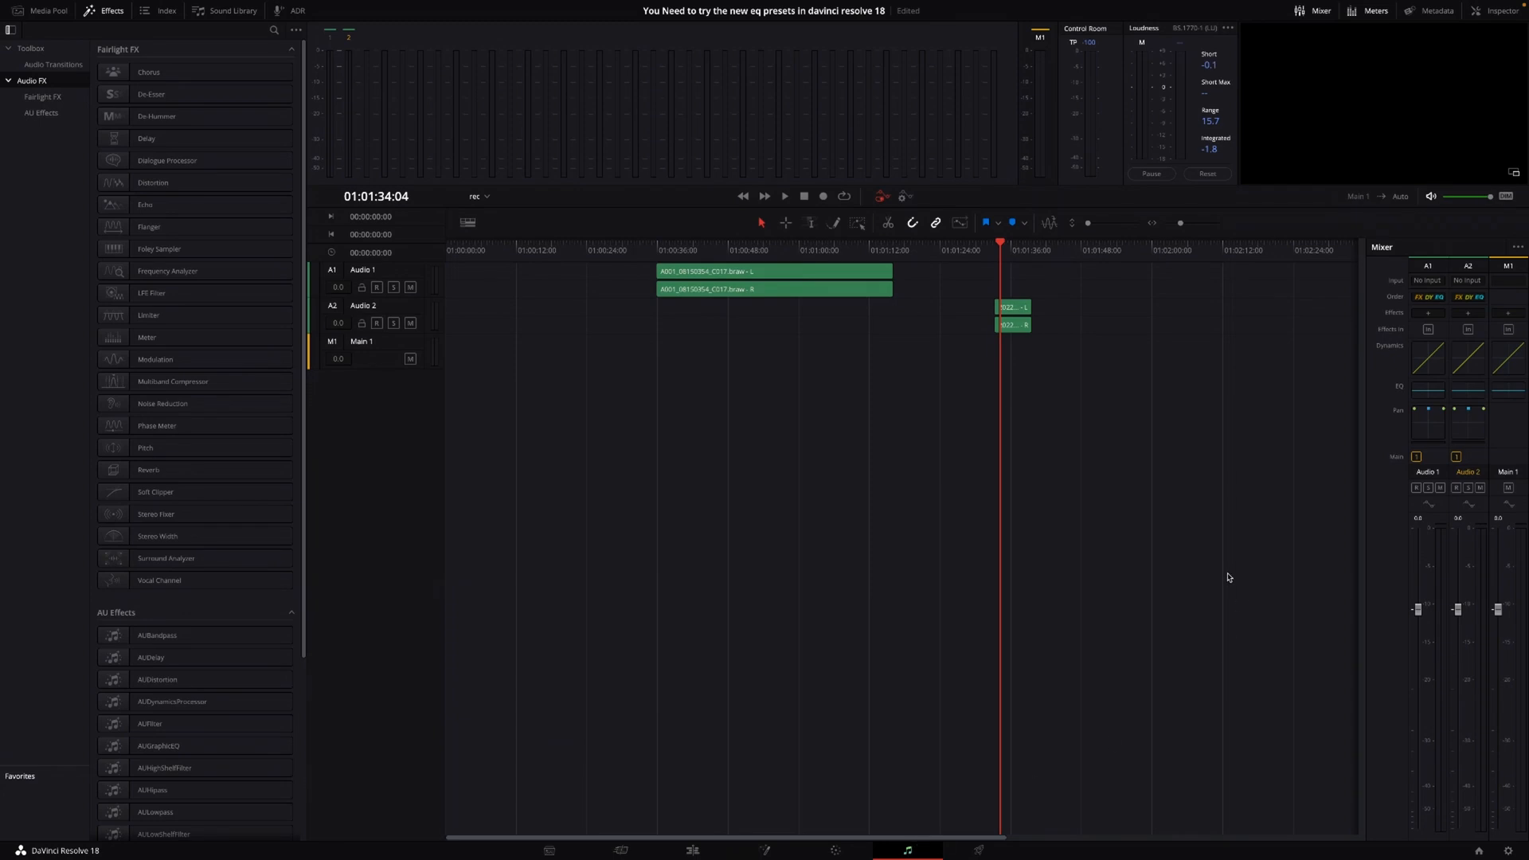
mouse_move(1003, 253)
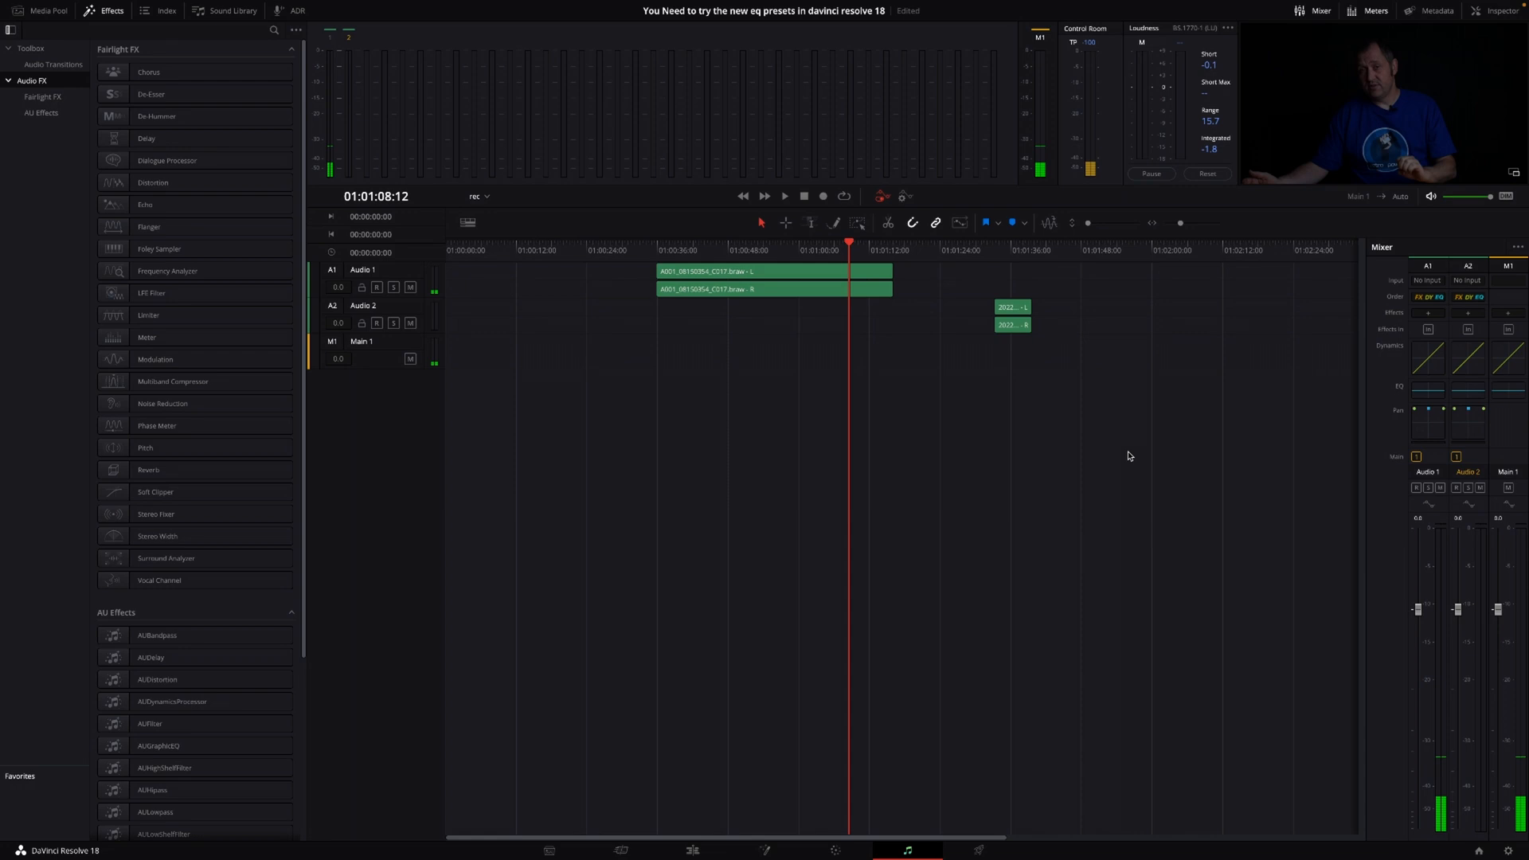
mouse_move(828, 303)
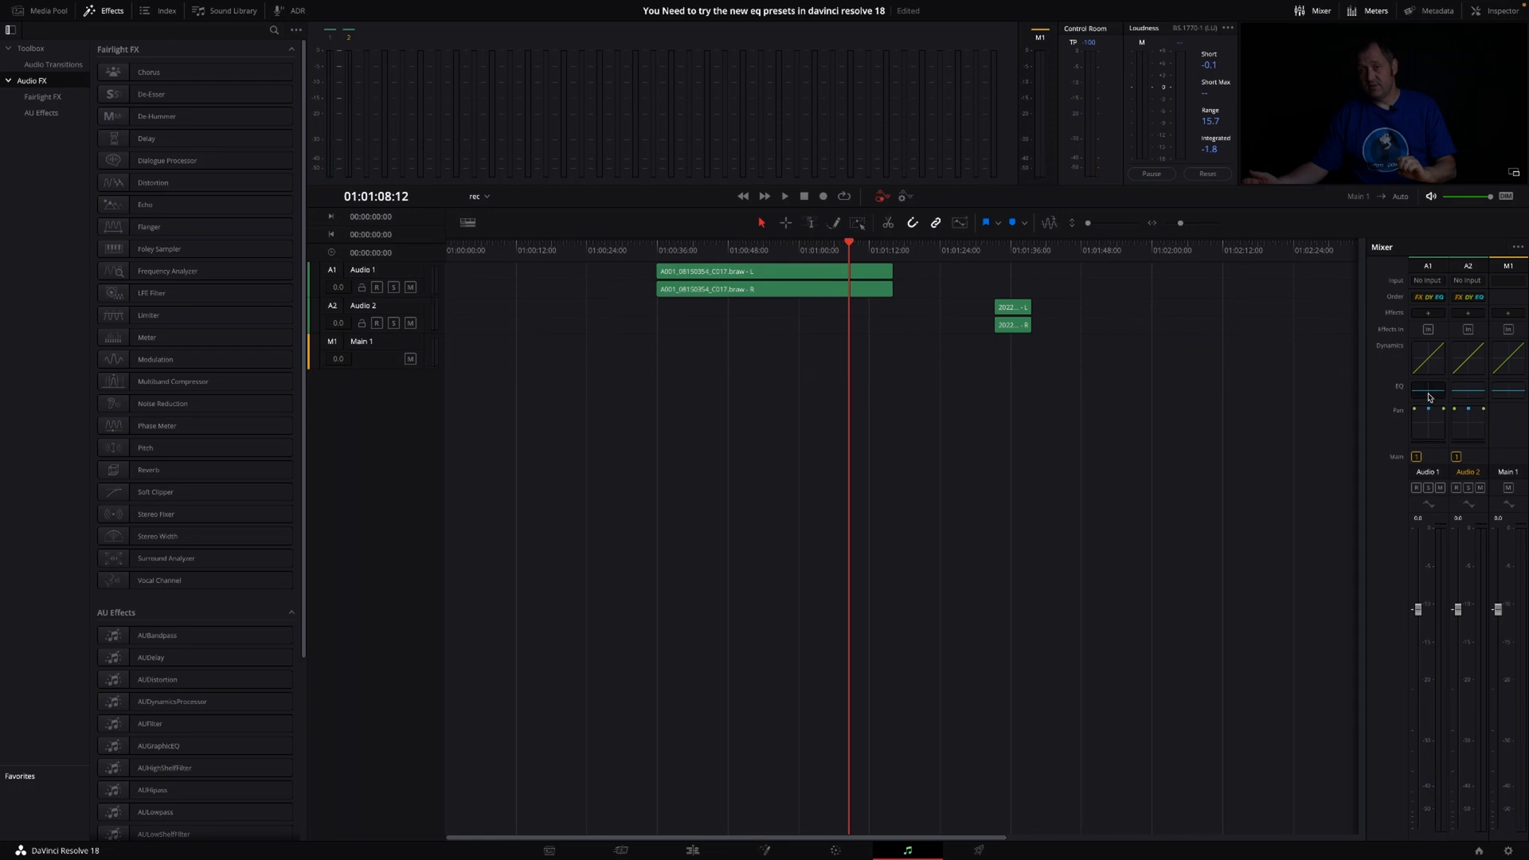
click(1427, 395)
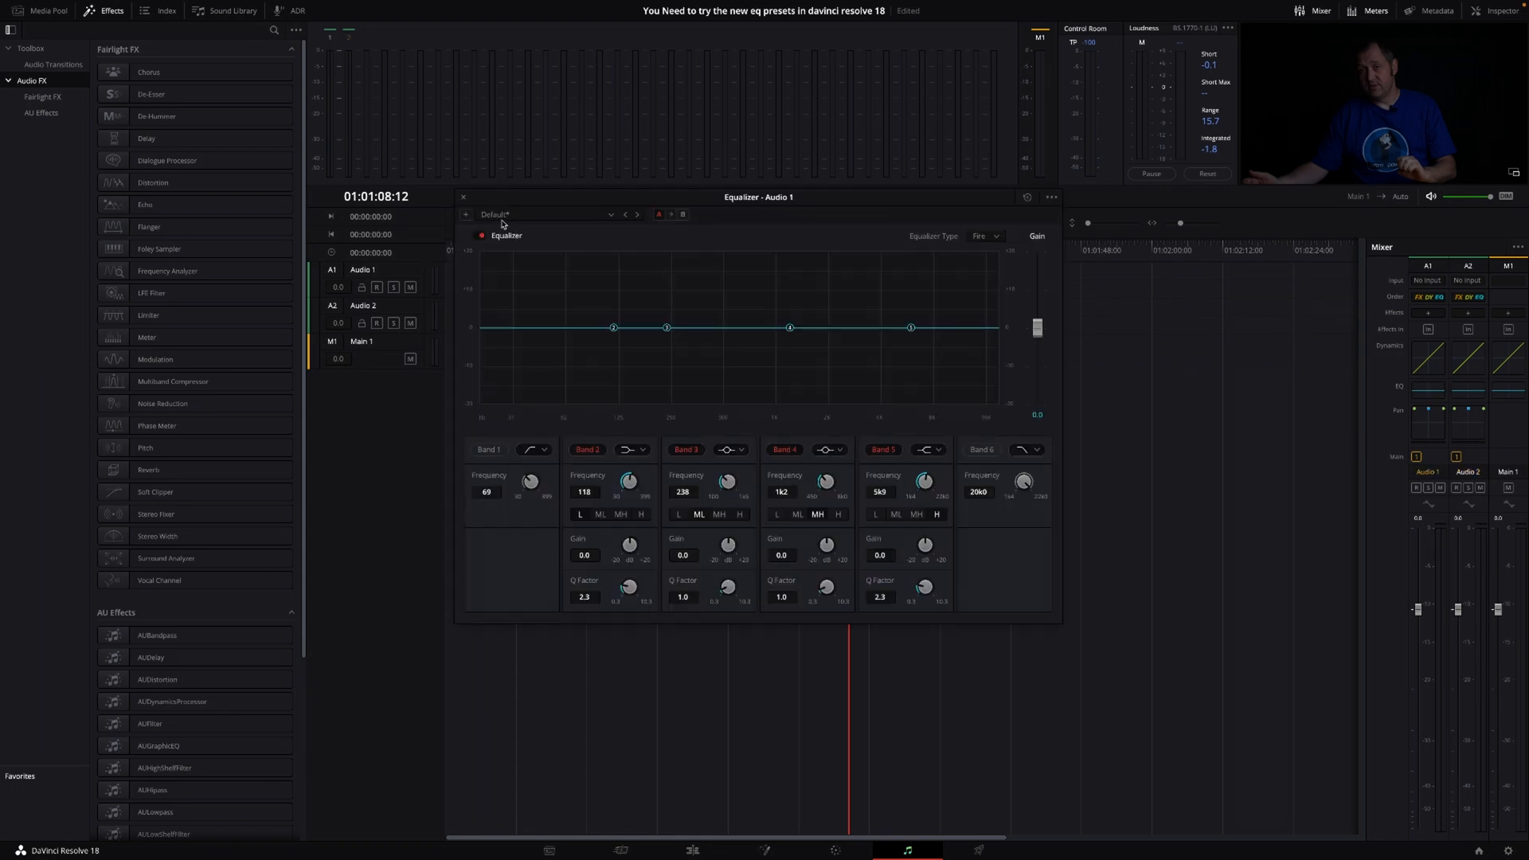
mouse_move(603, 217)
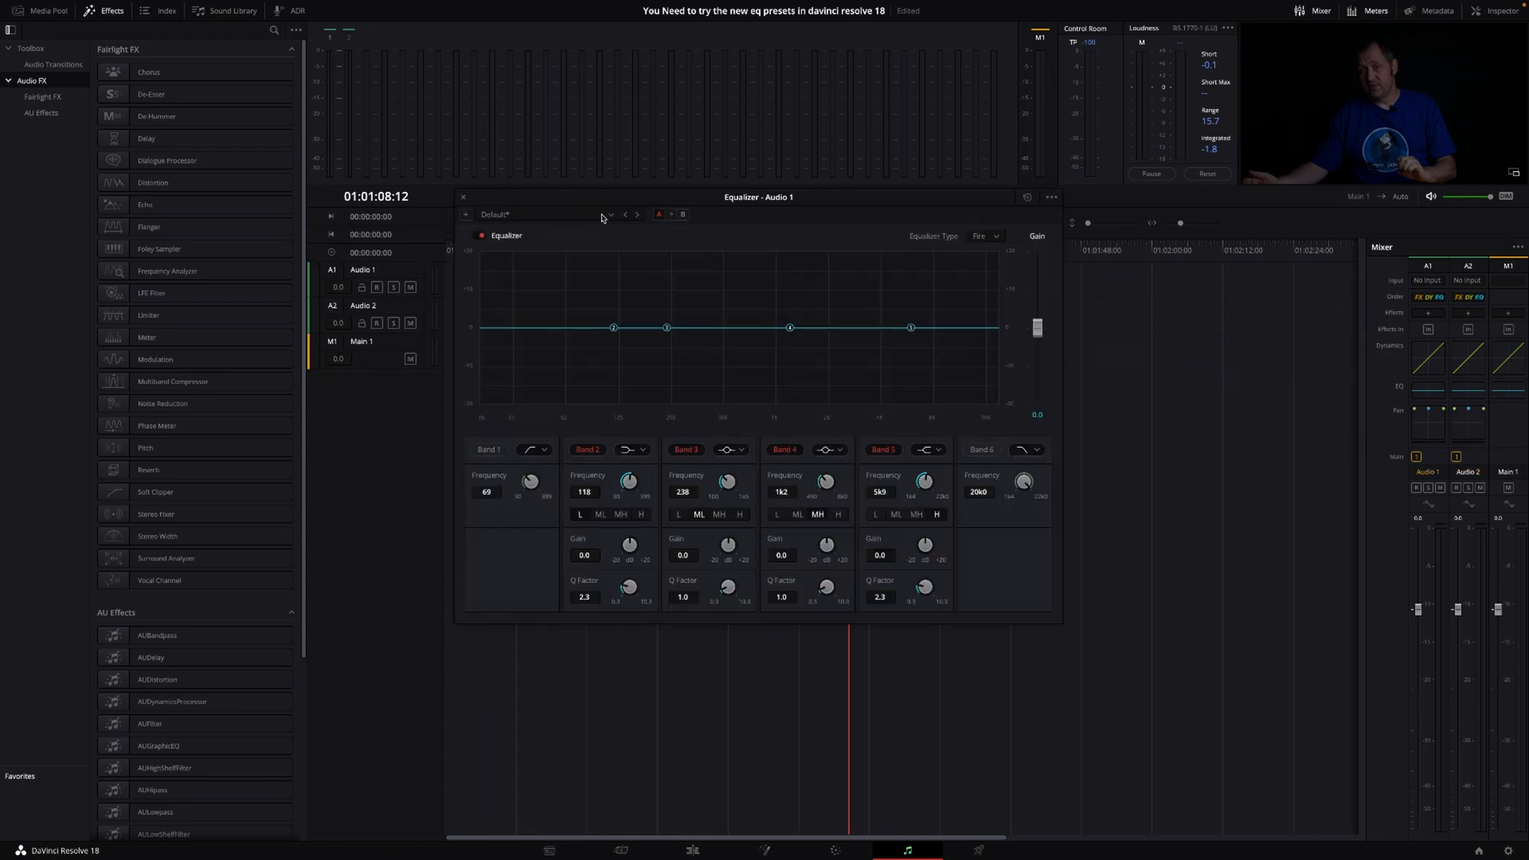
click(611, 214)
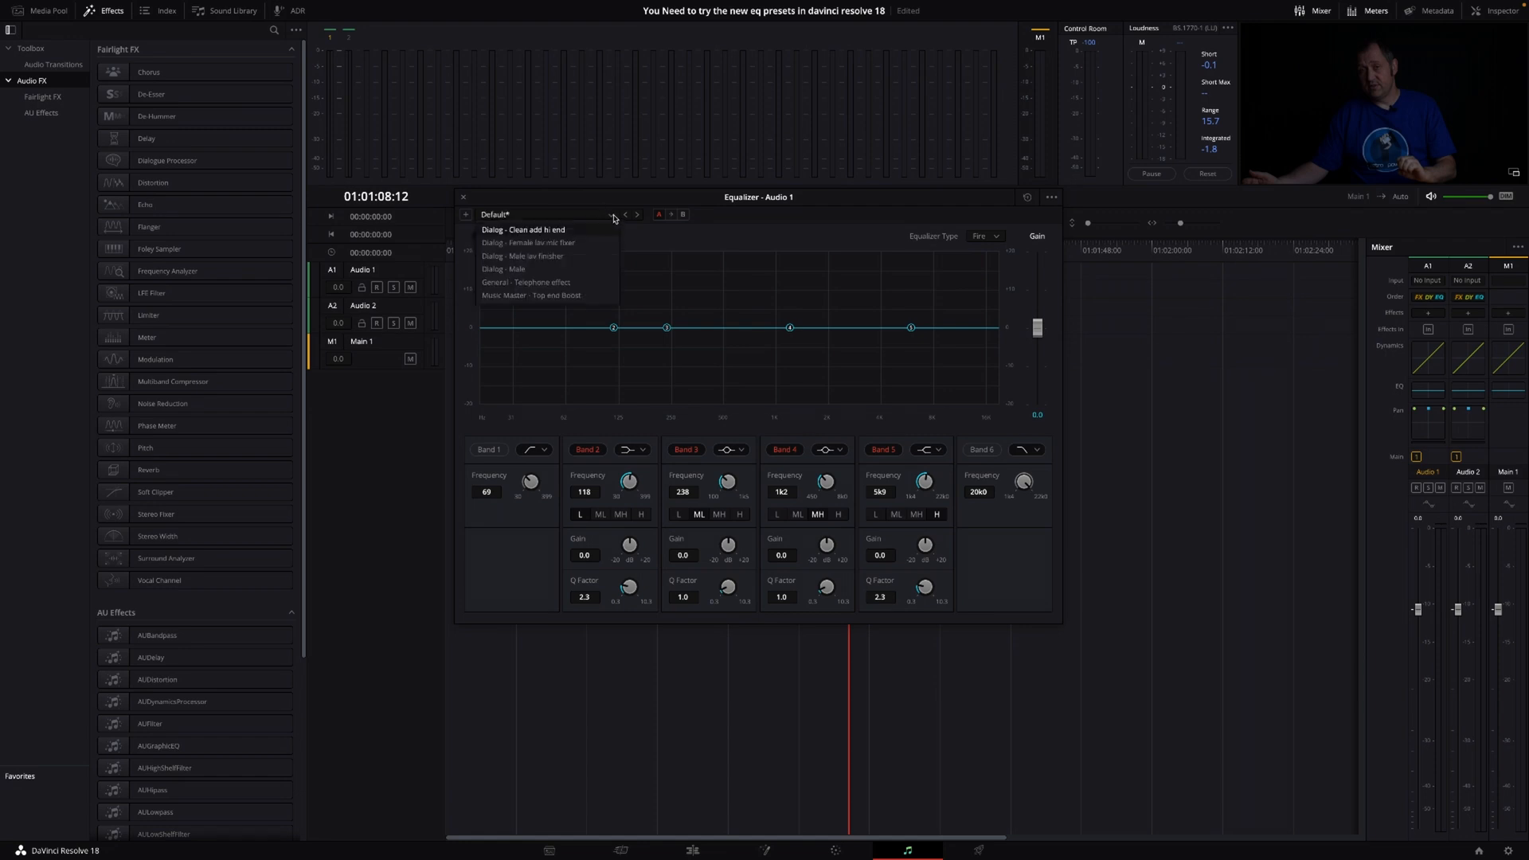
mouse_move(614, 218)
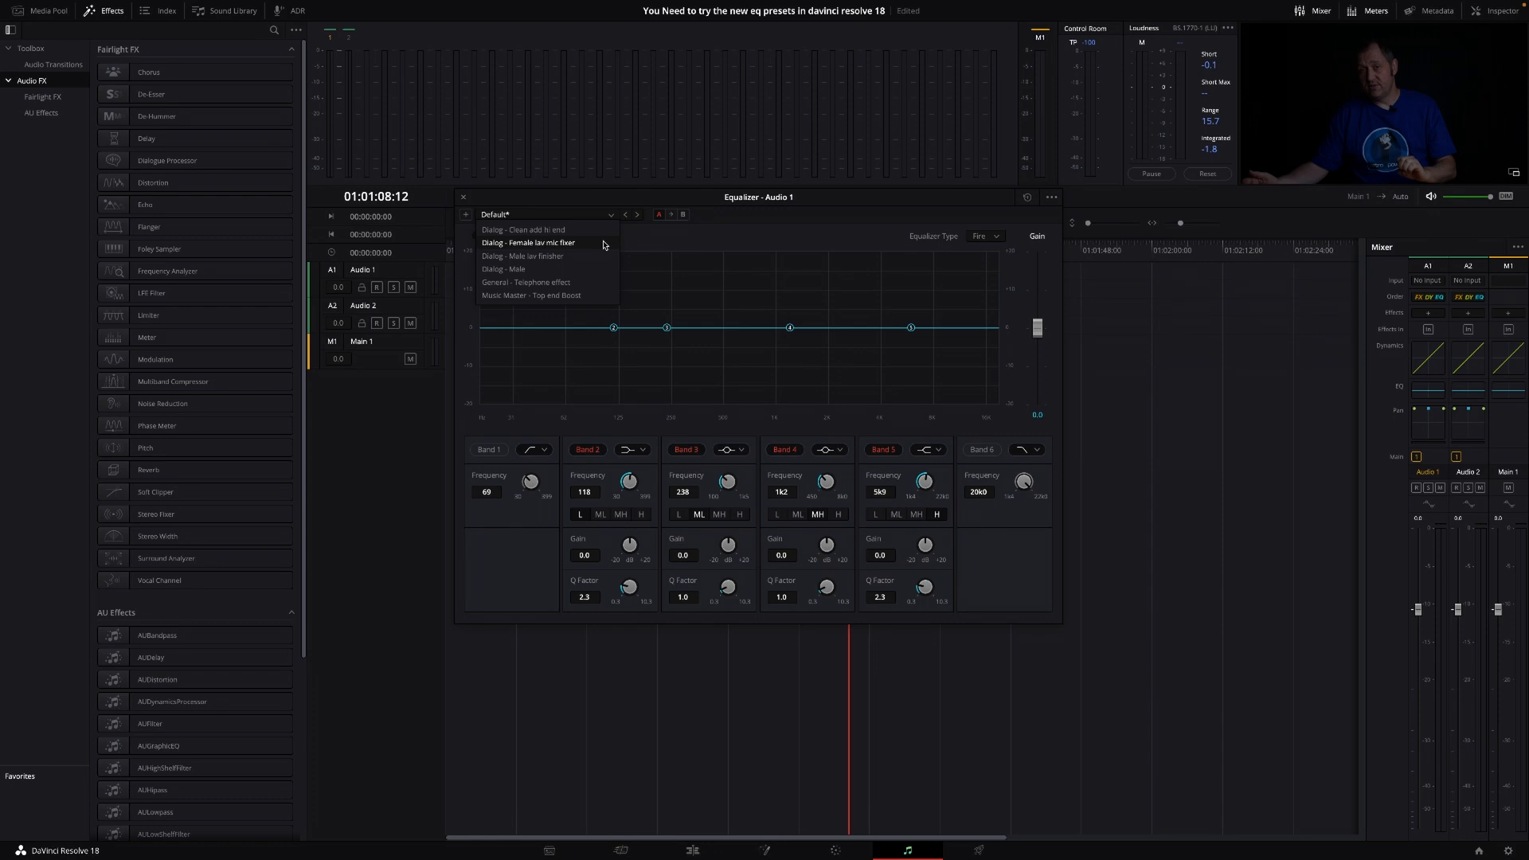
mouse_move(603, 256)
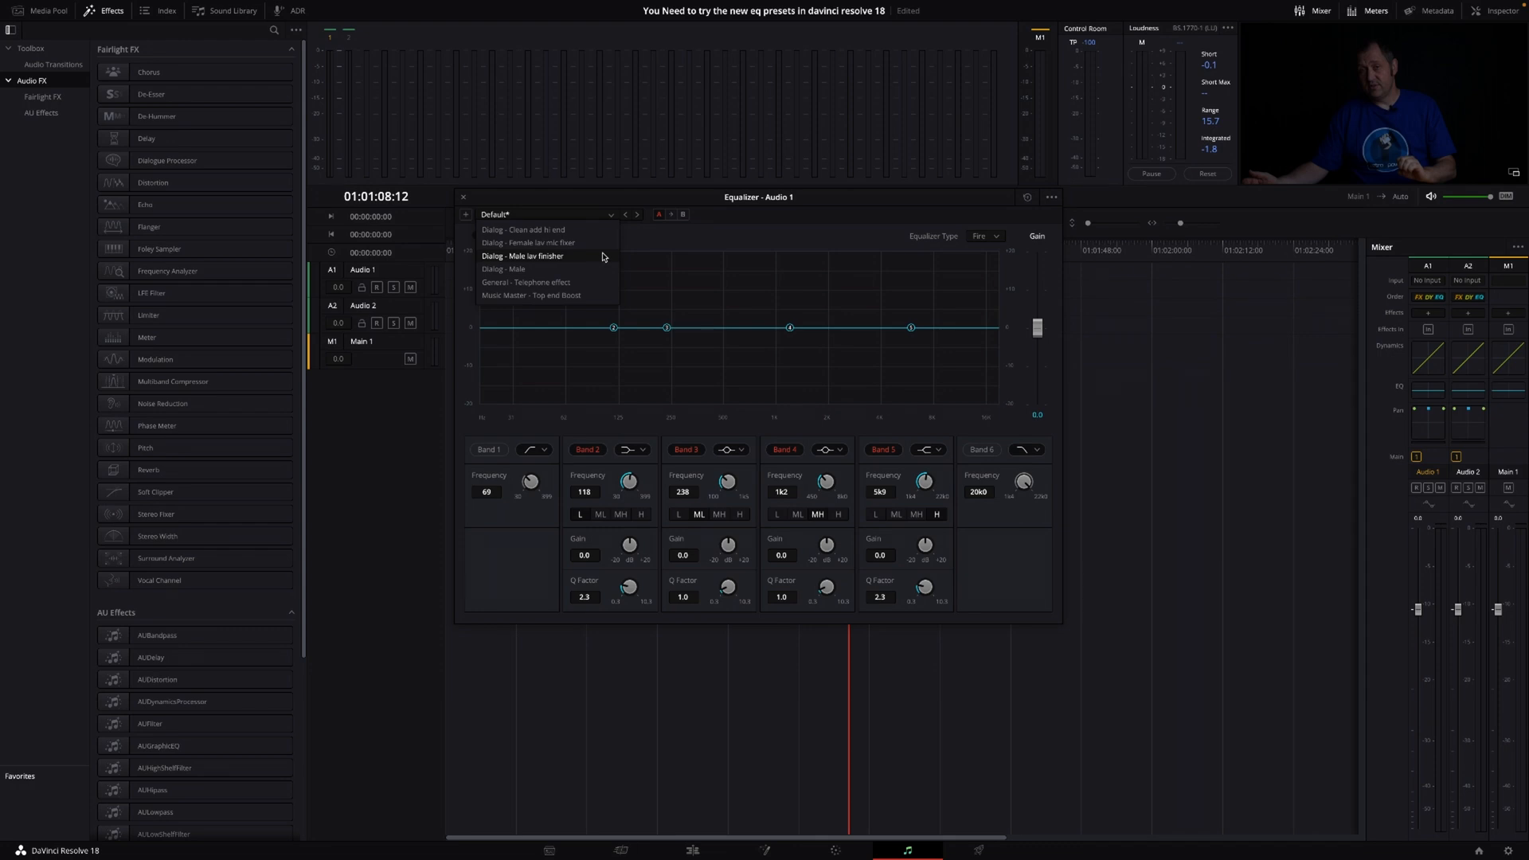
mouse_move(593, 287)
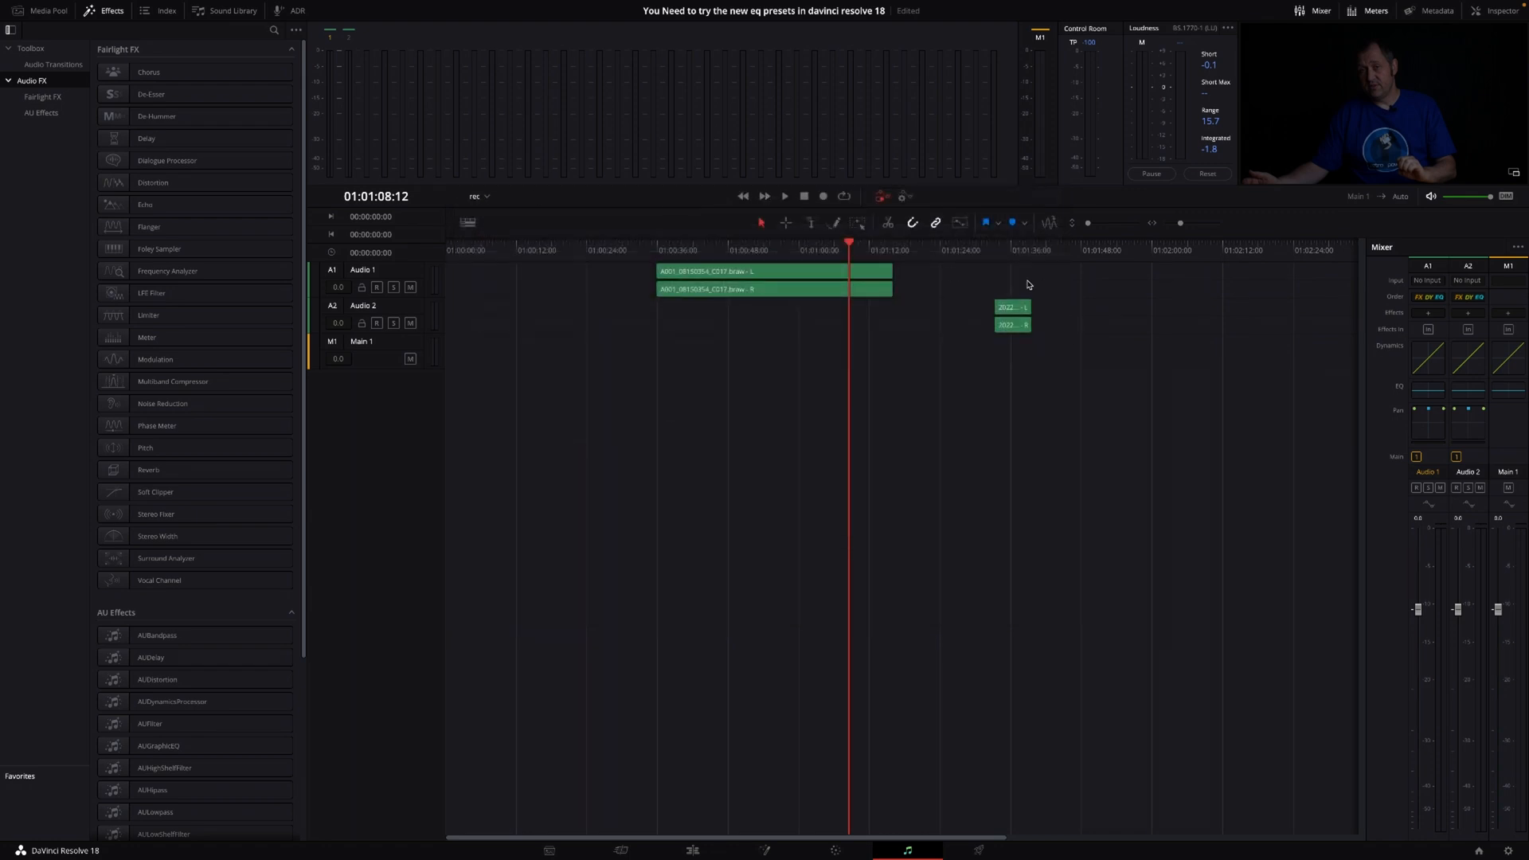
Open the Equalizer - Audio 2 window from the Audio 2 EQ thumbnail in the Mixer
click(783, 196)
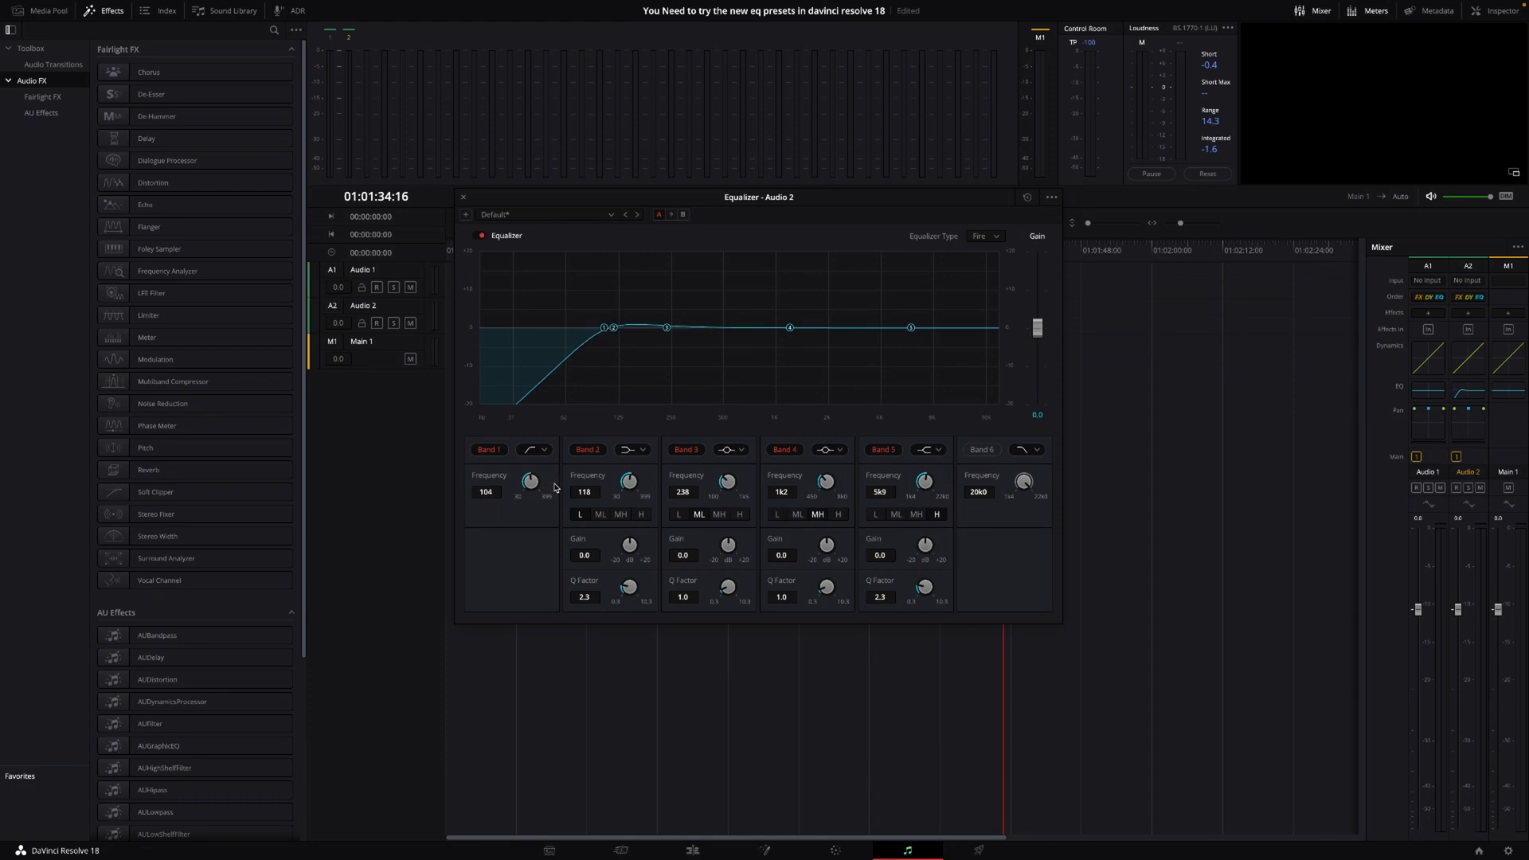
Set the low cut to about 100 Hz and lower the high-cut frequency
drag(530, 481, 530, 487)
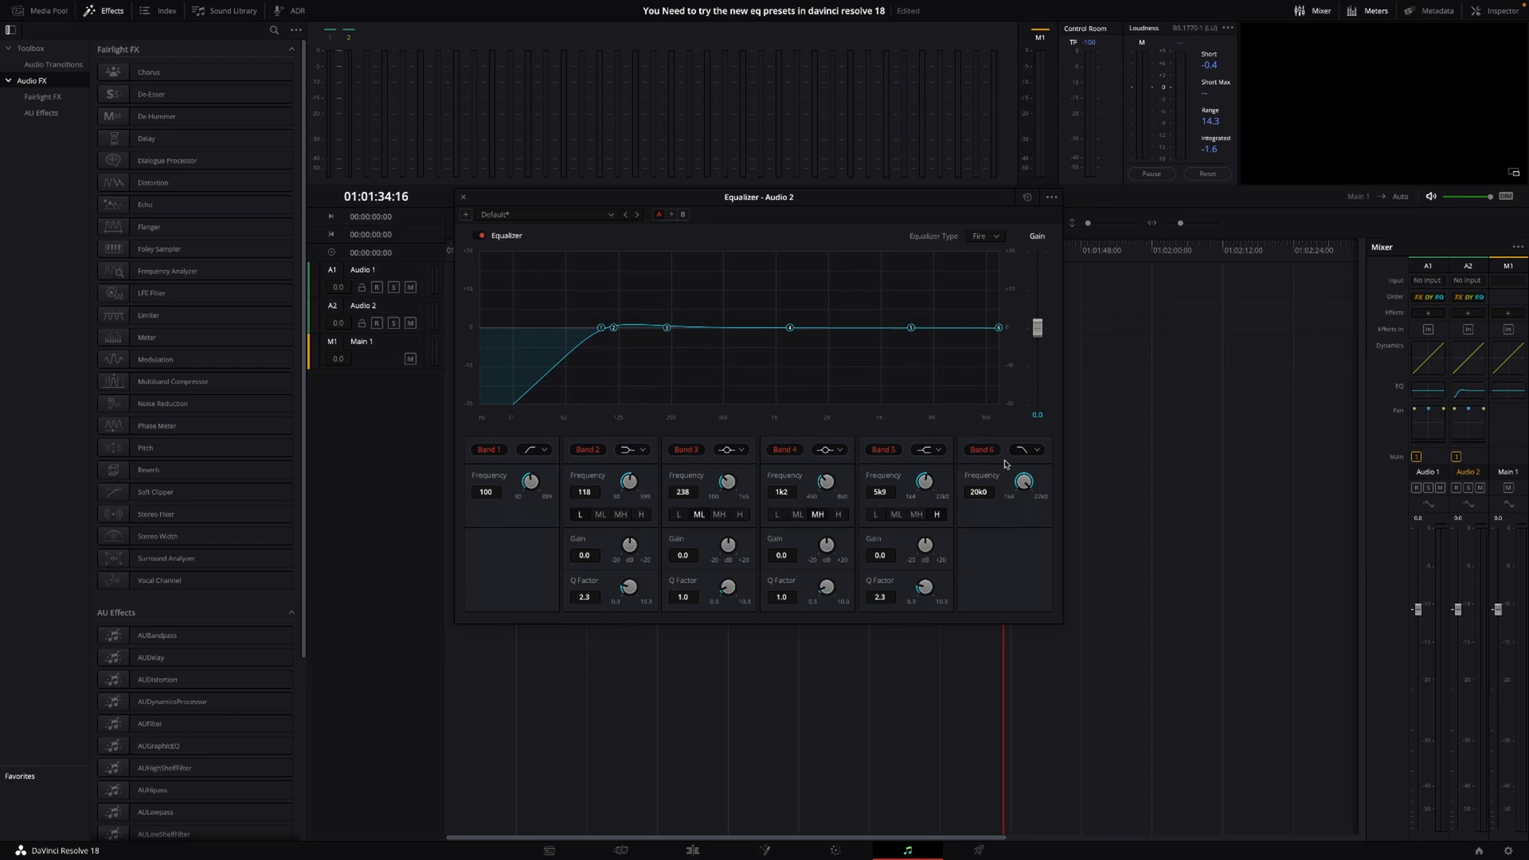
drag(1024, 481, 1021, 486)
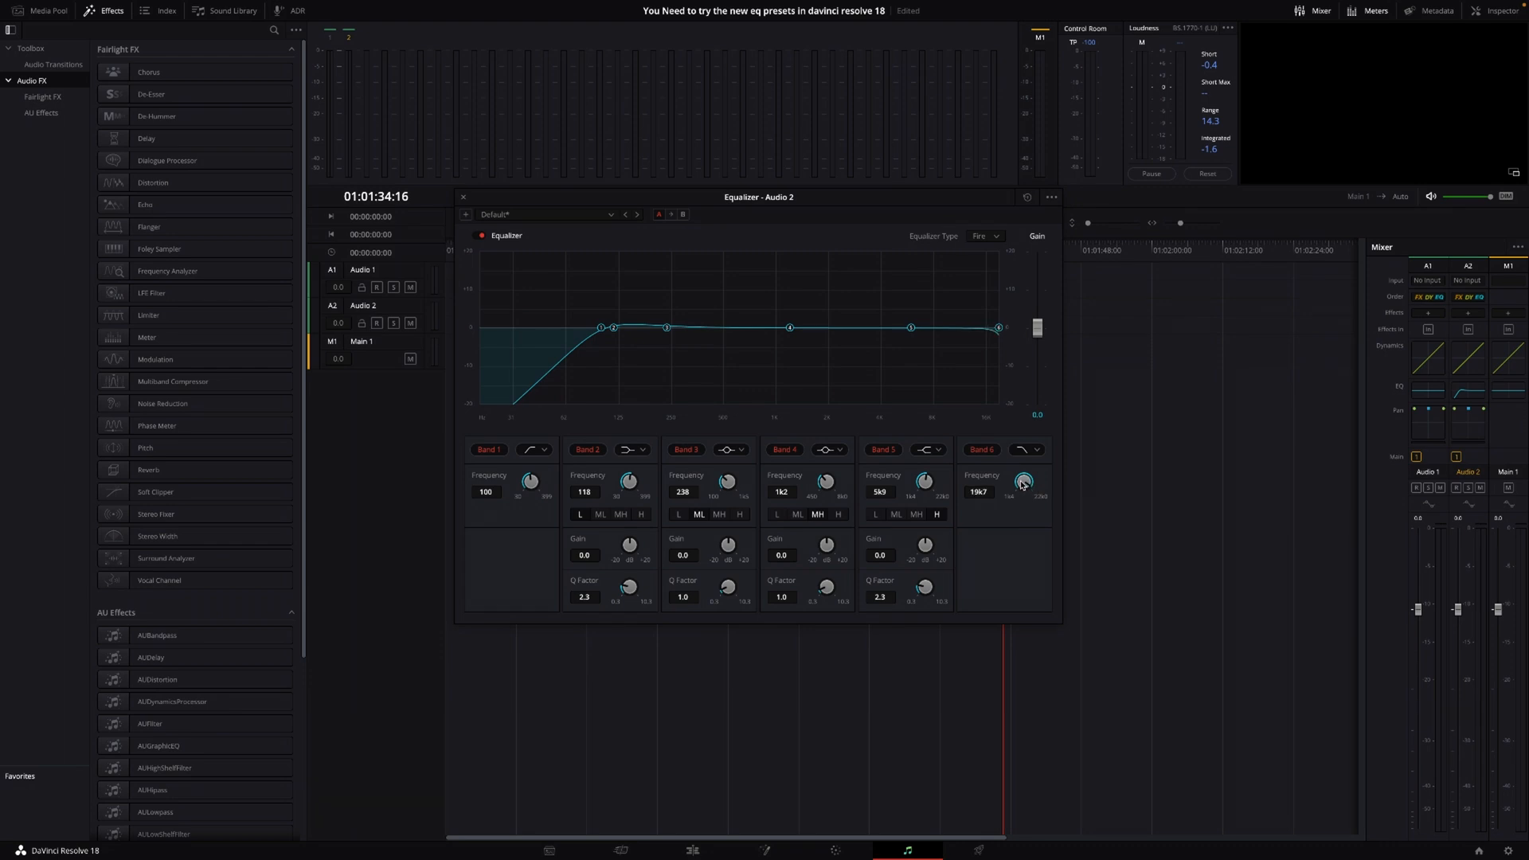
drag(1022, 482, 1023, 491)
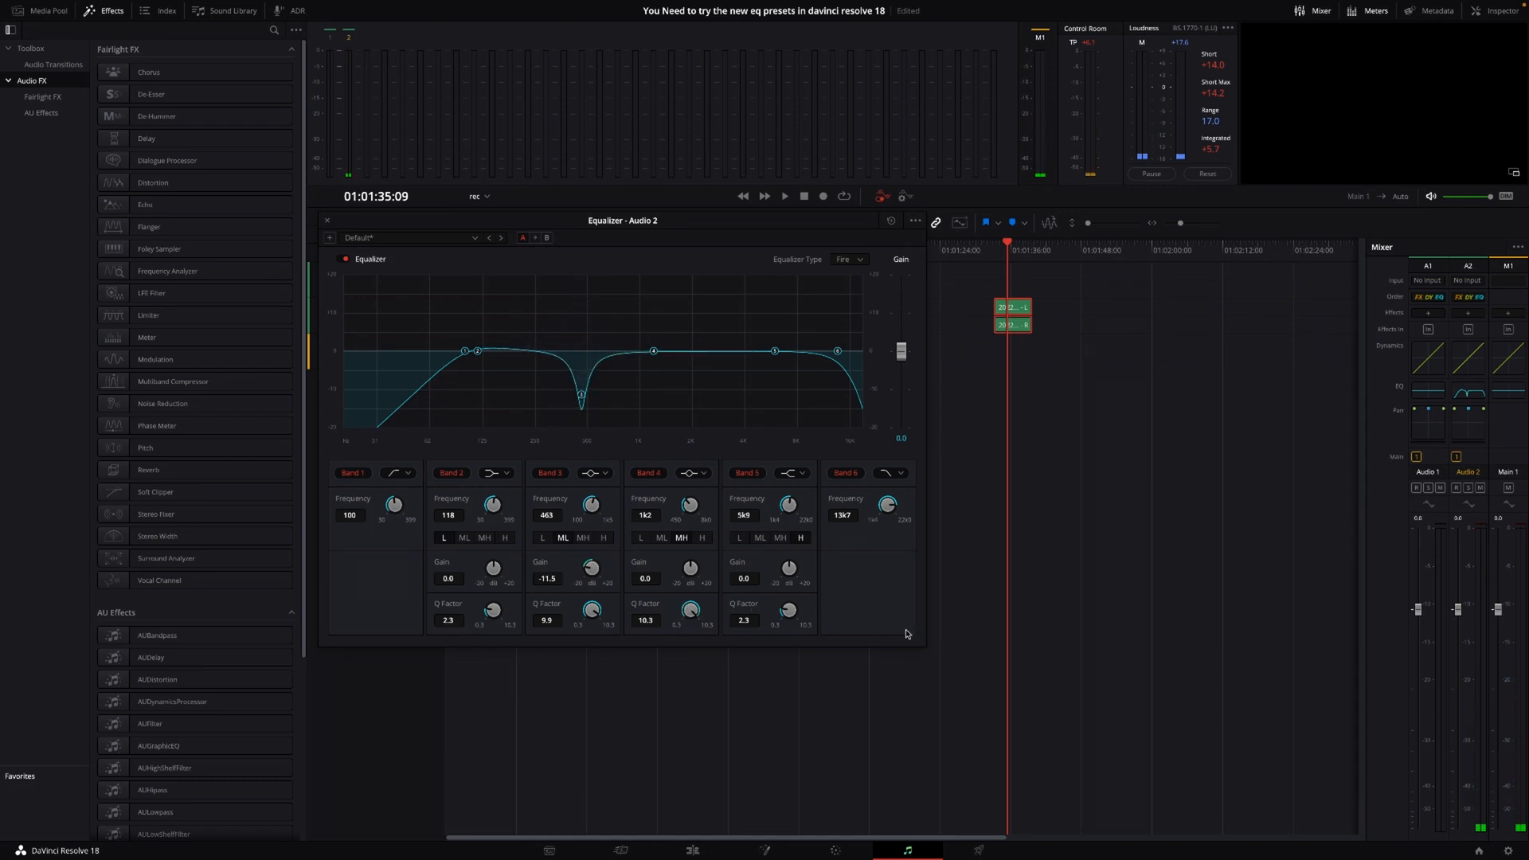
Adjust Band 4's gain, raising a sharp peak then pulling it back down
drag(691, 568, 692, 541)
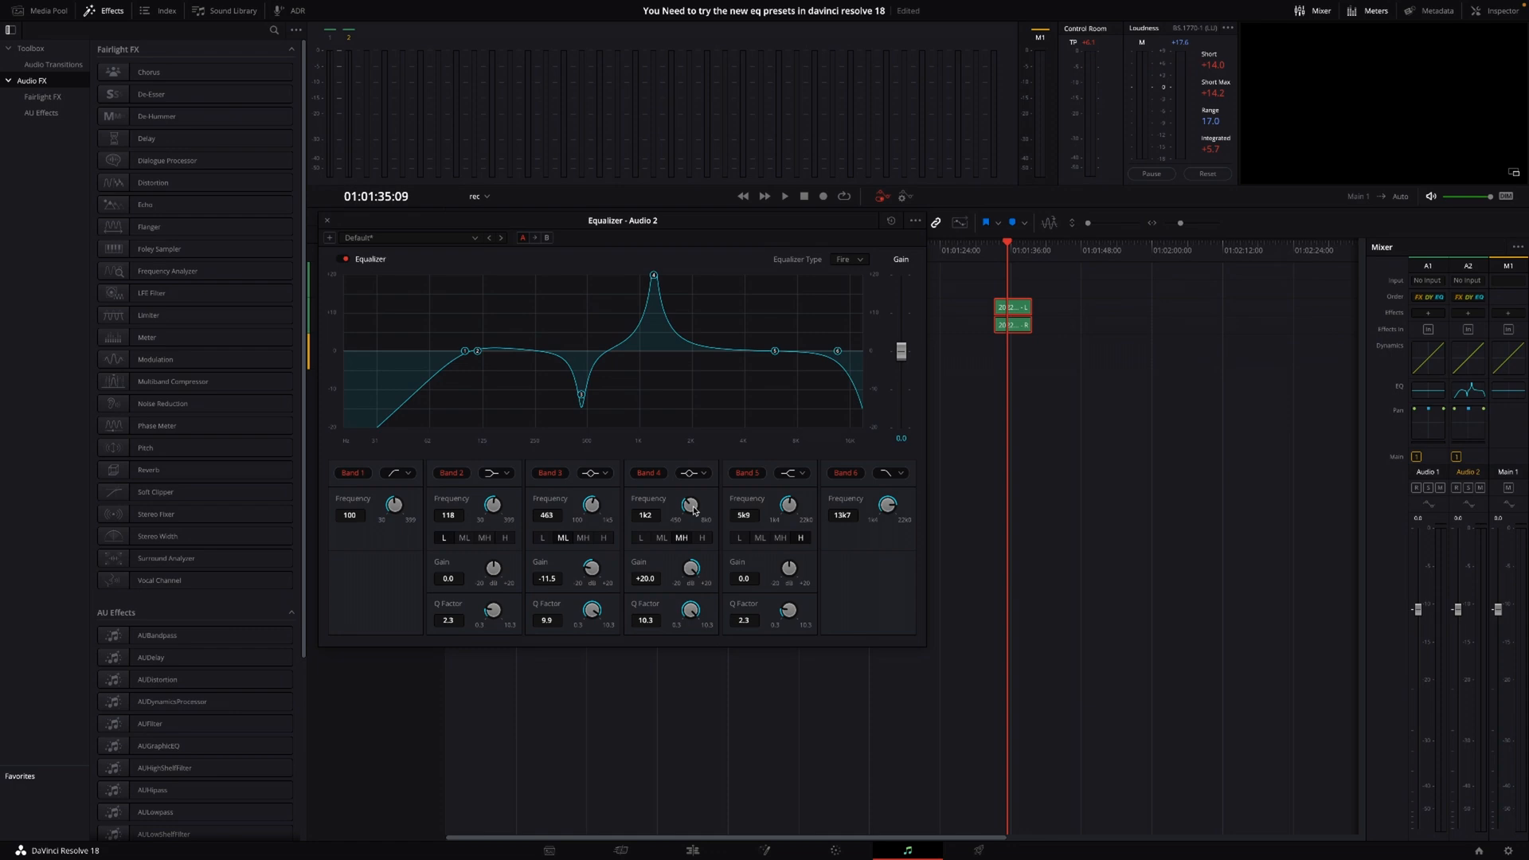
click(785, 196)
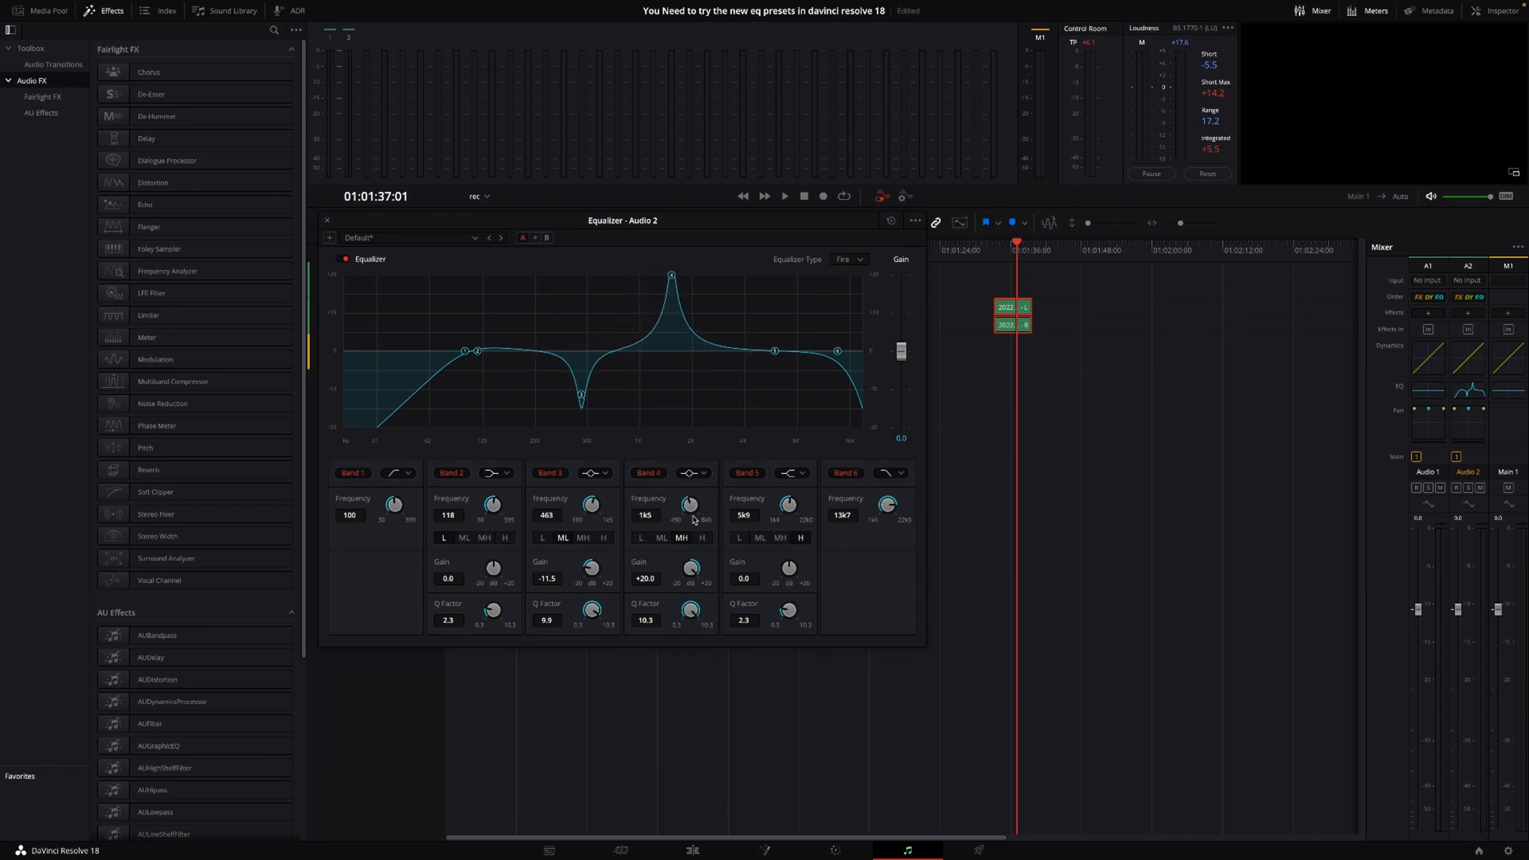
drag(692, 569, 691, 568)
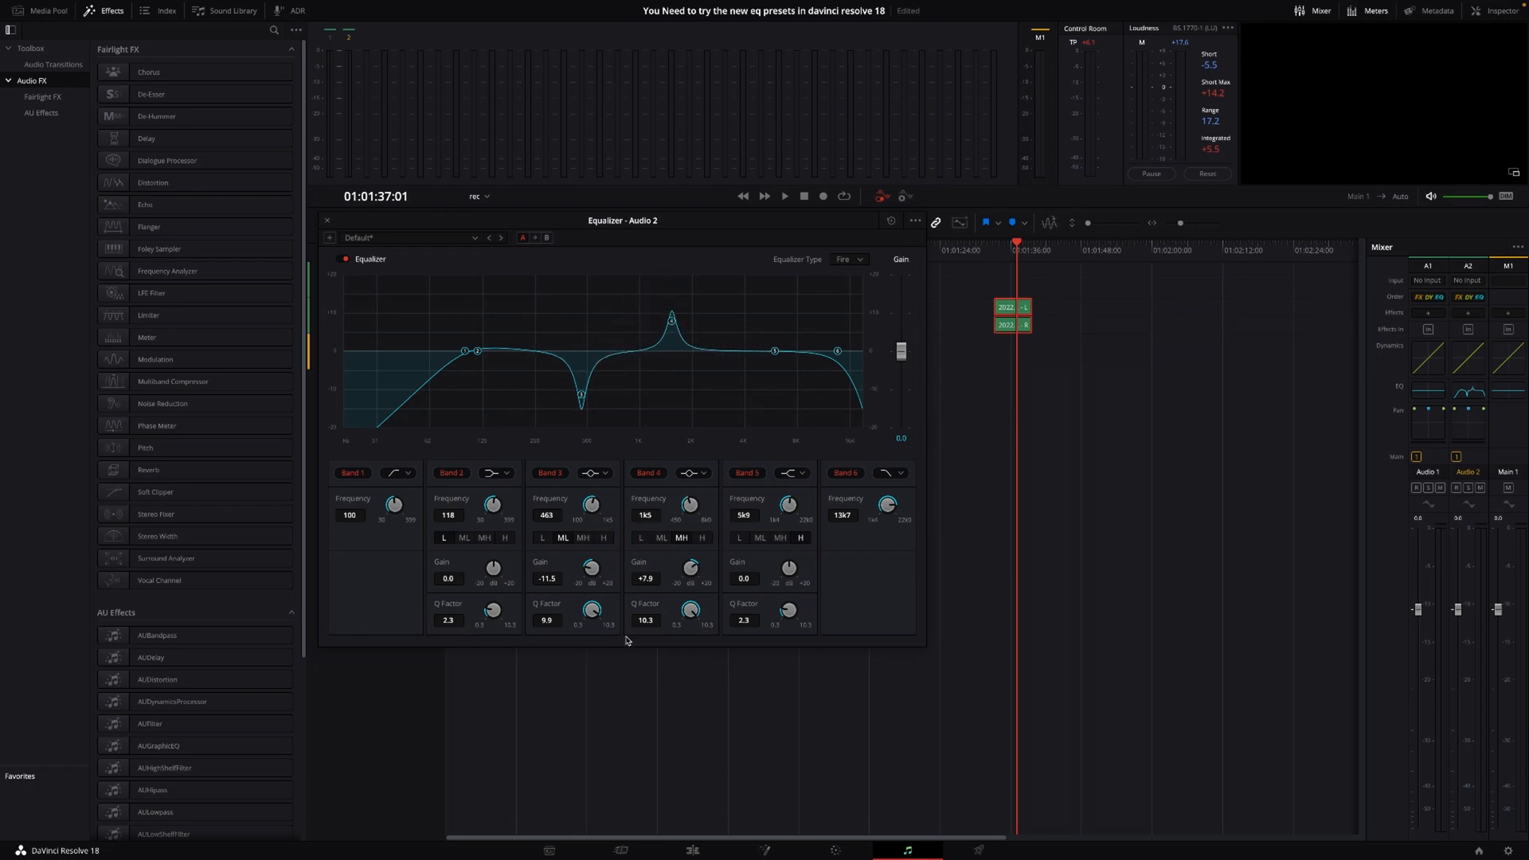
drag(690, 567, 690, 585)
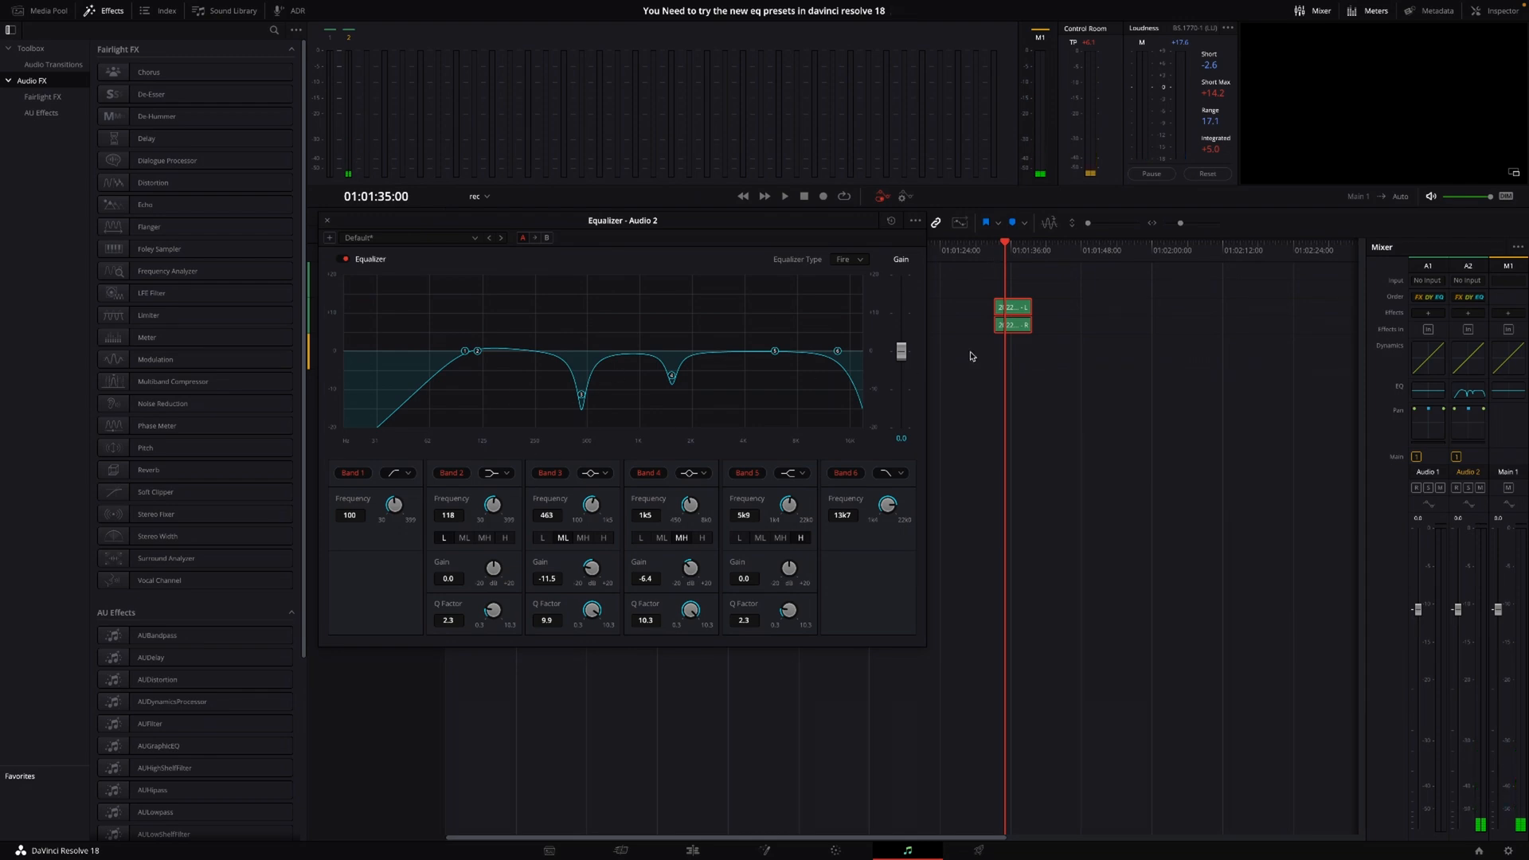
mouse_move(660, 373)
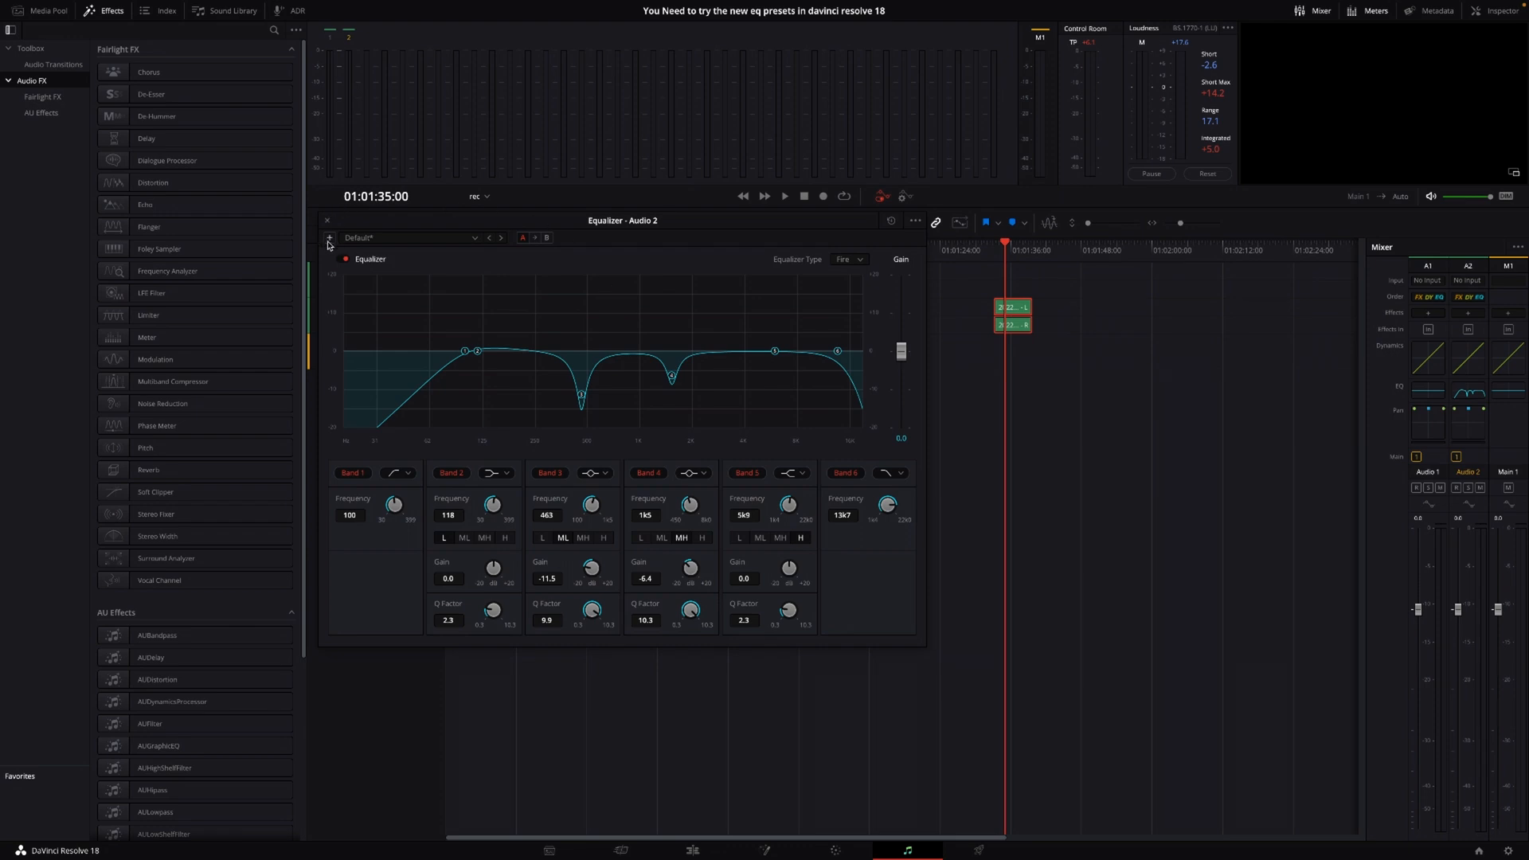
Create a new equalizer preset named 'Rode mic' from the + preset menu
click(329, 238)
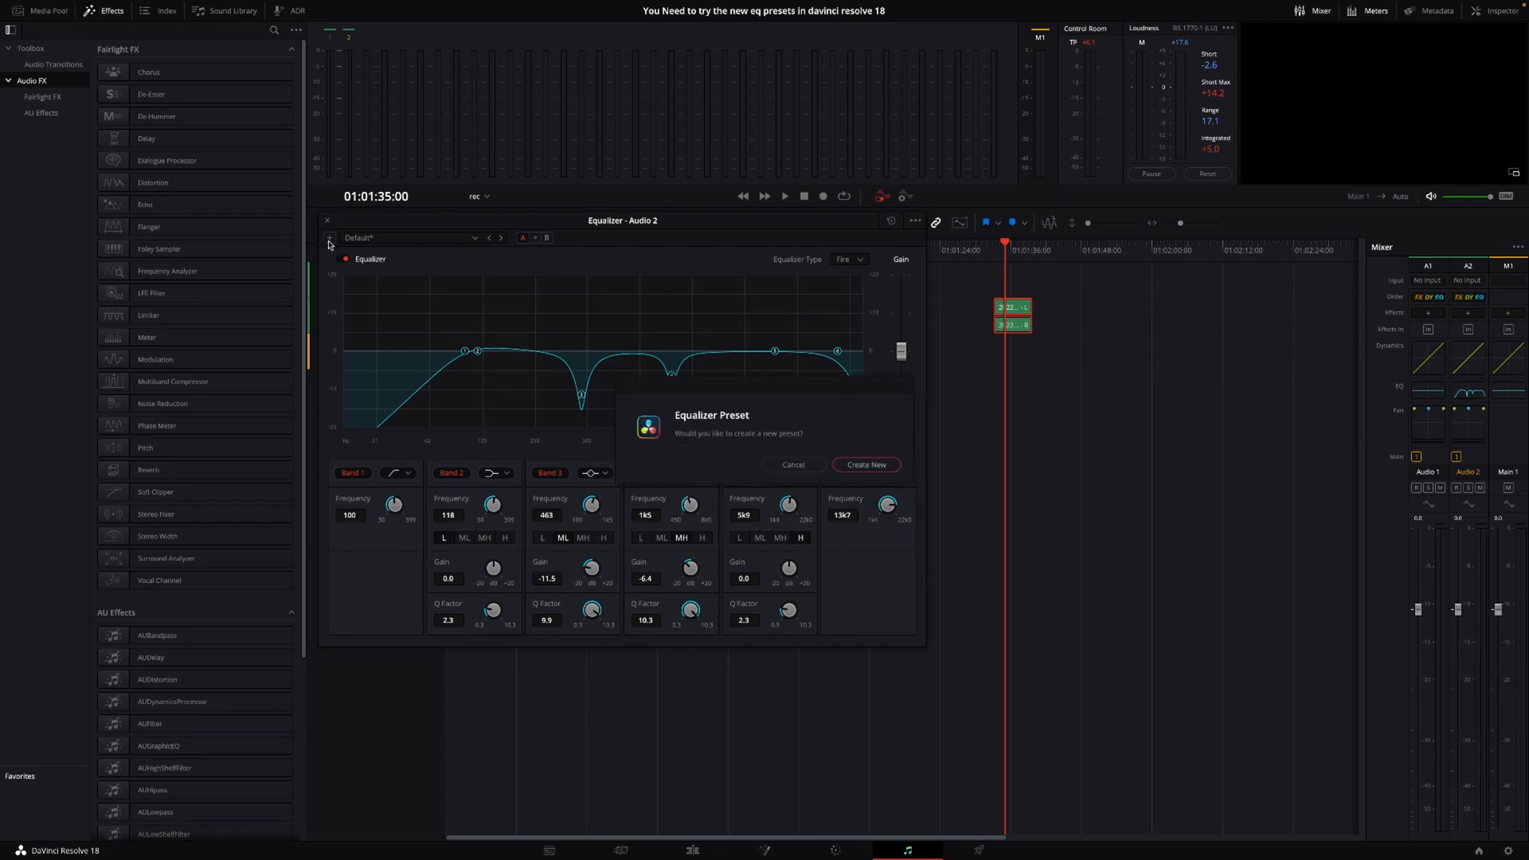
mouse_move(865, 464)
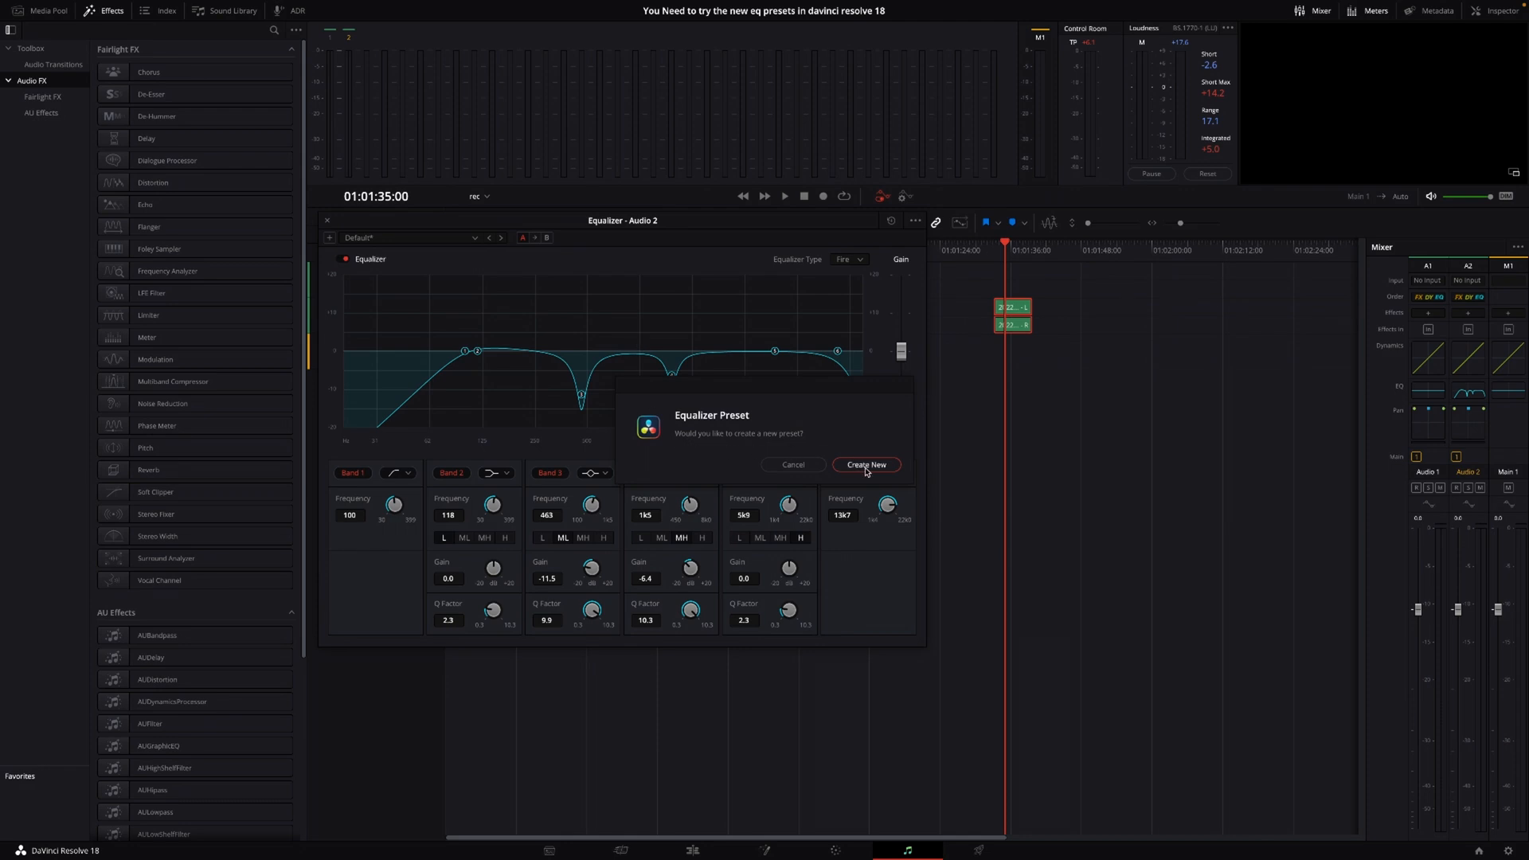
click(864, 464)
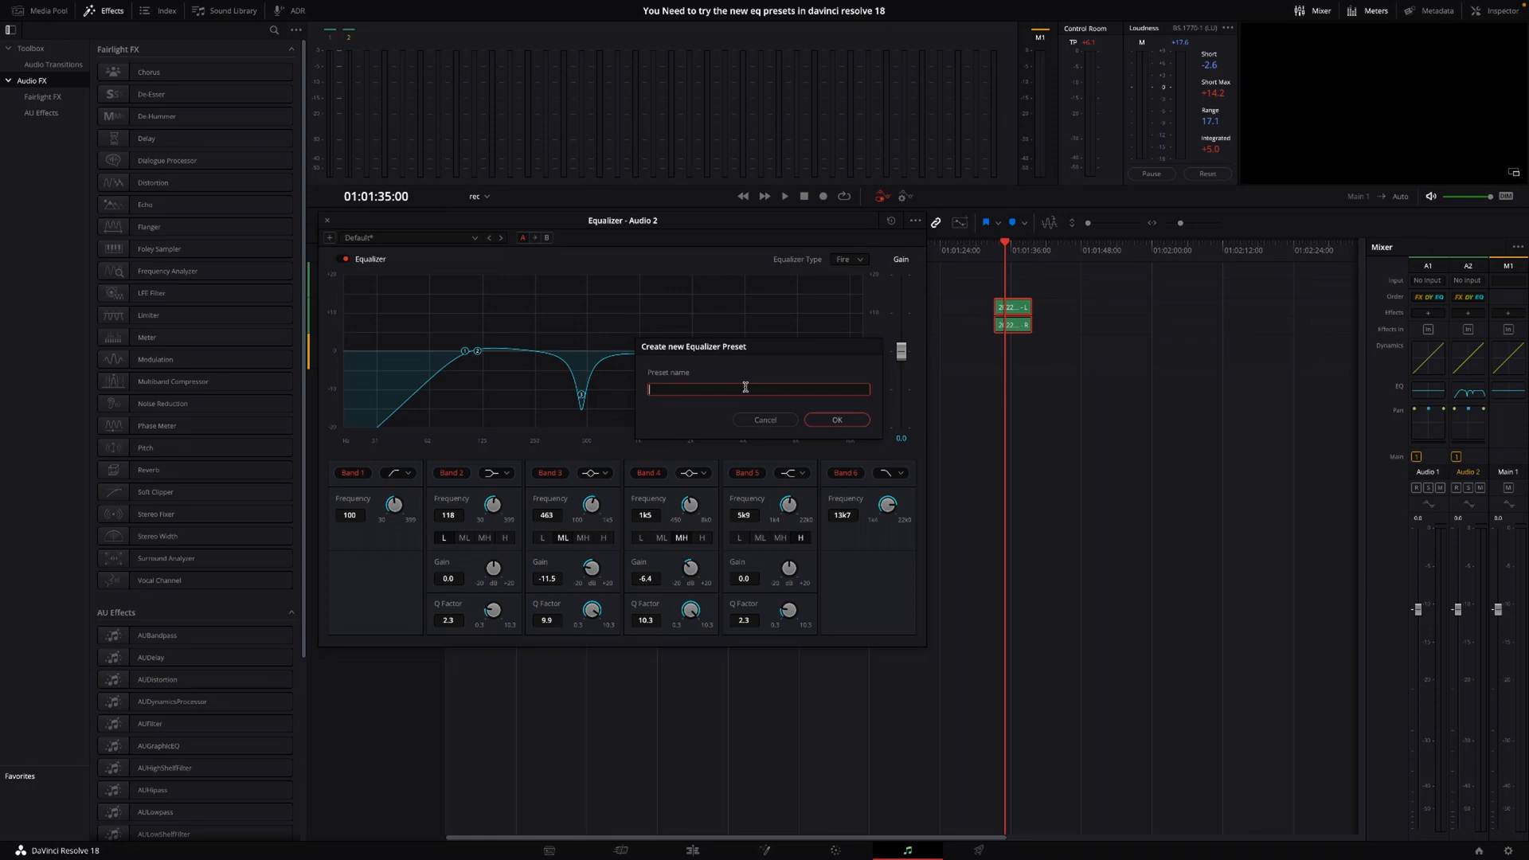
text(Rode)
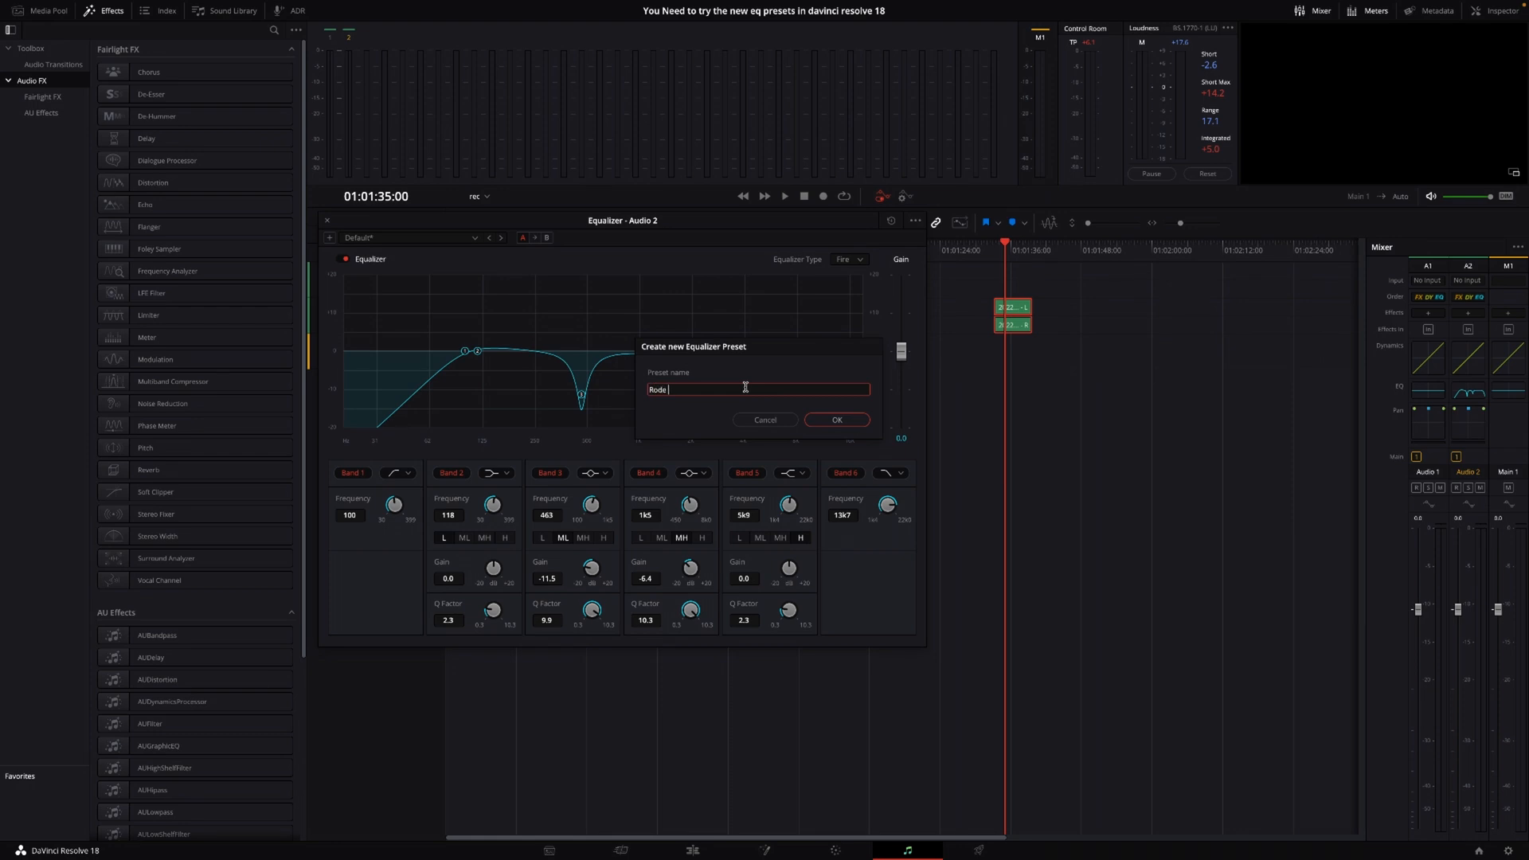
text(mic)
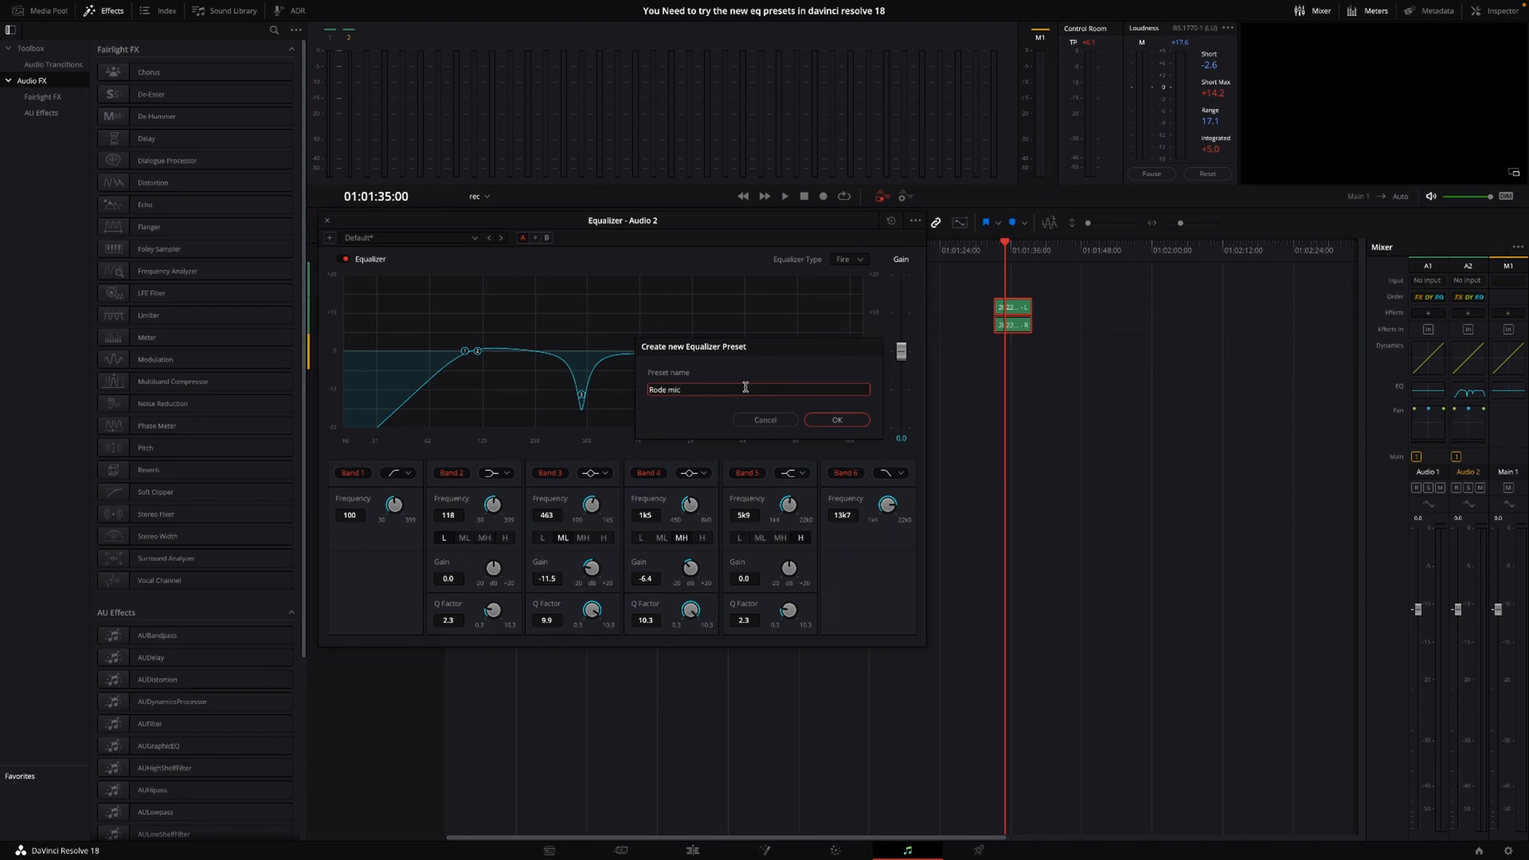
click(834, 420)
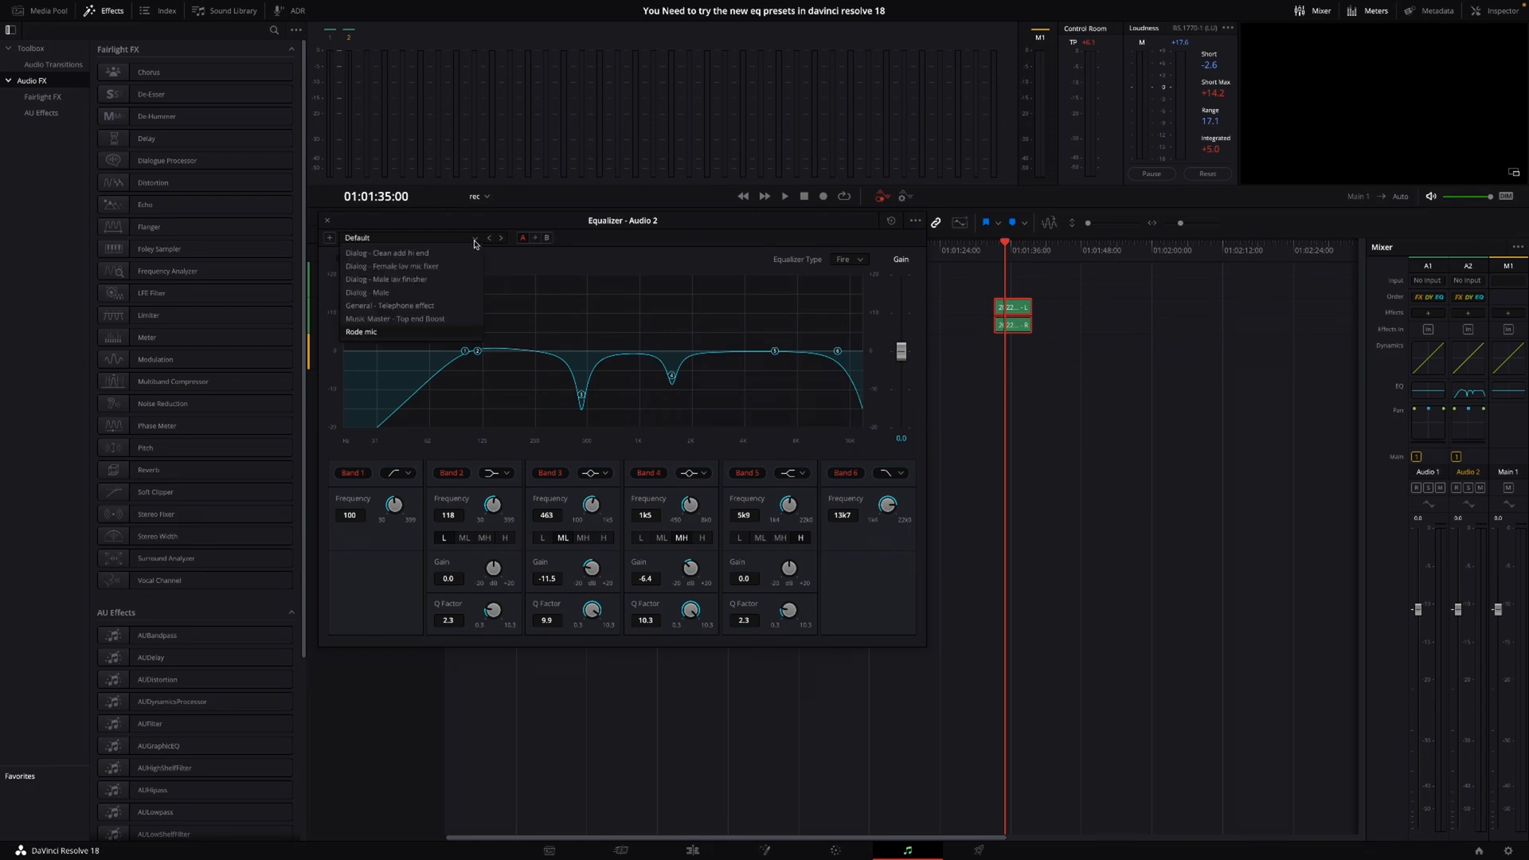
mouse_move(452, 340)
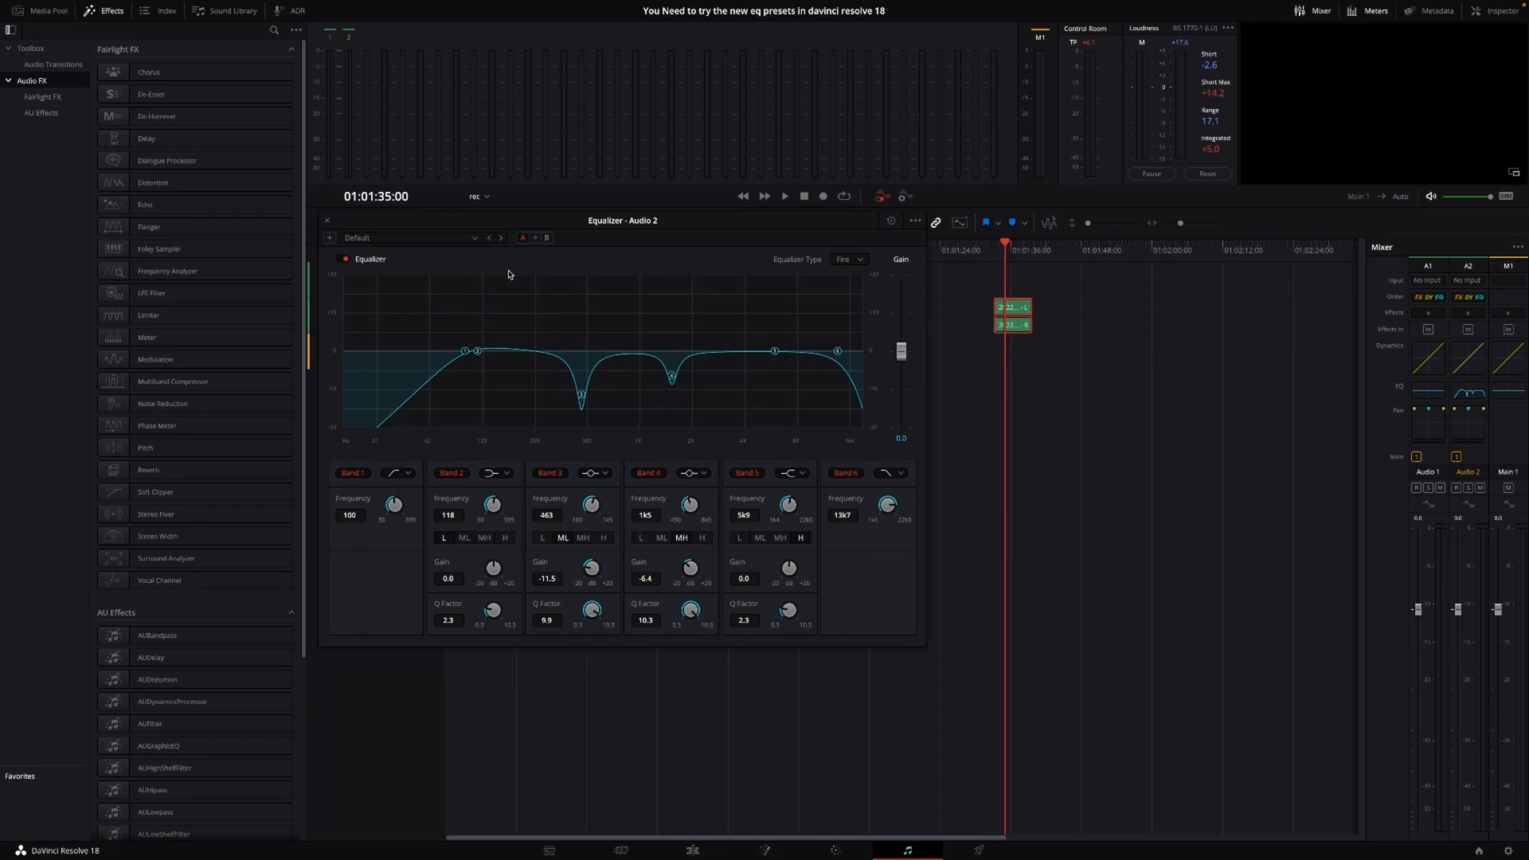
mouse_move(404, 234)
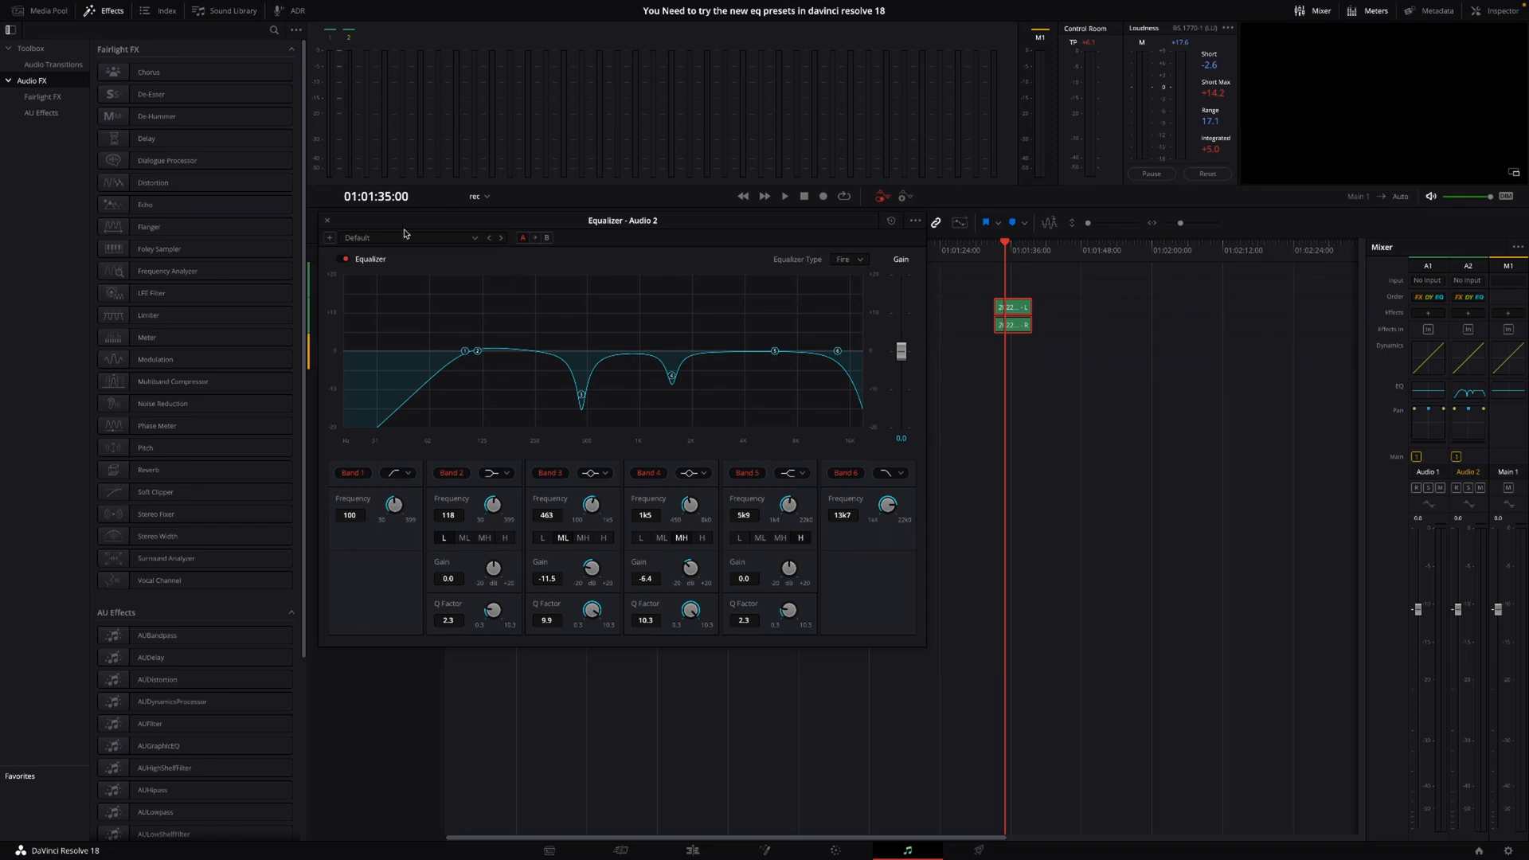
mouse_move(838, 320)
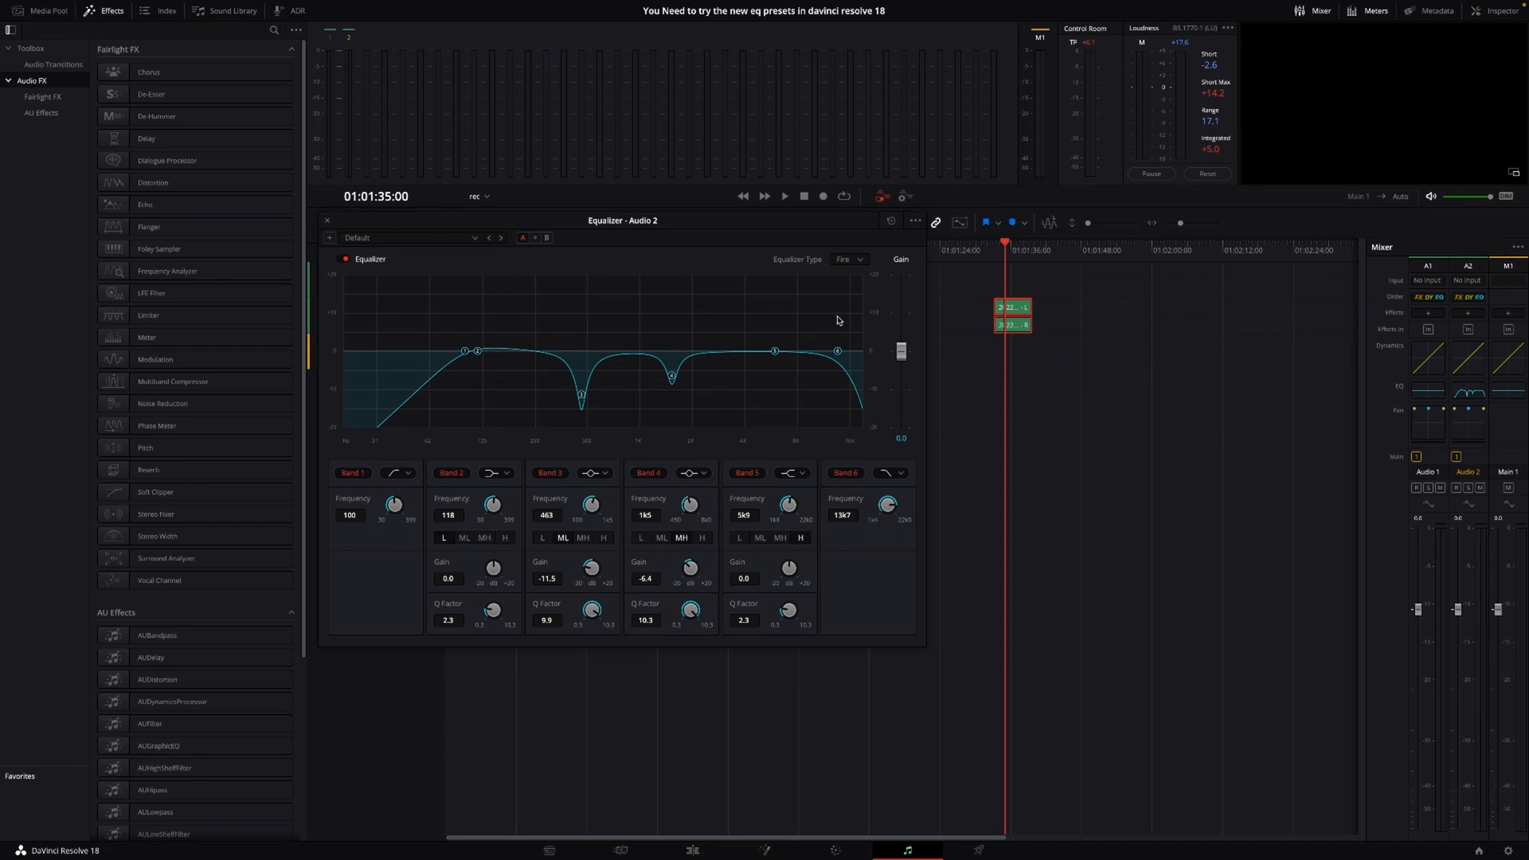
mouse_move(329, 224)
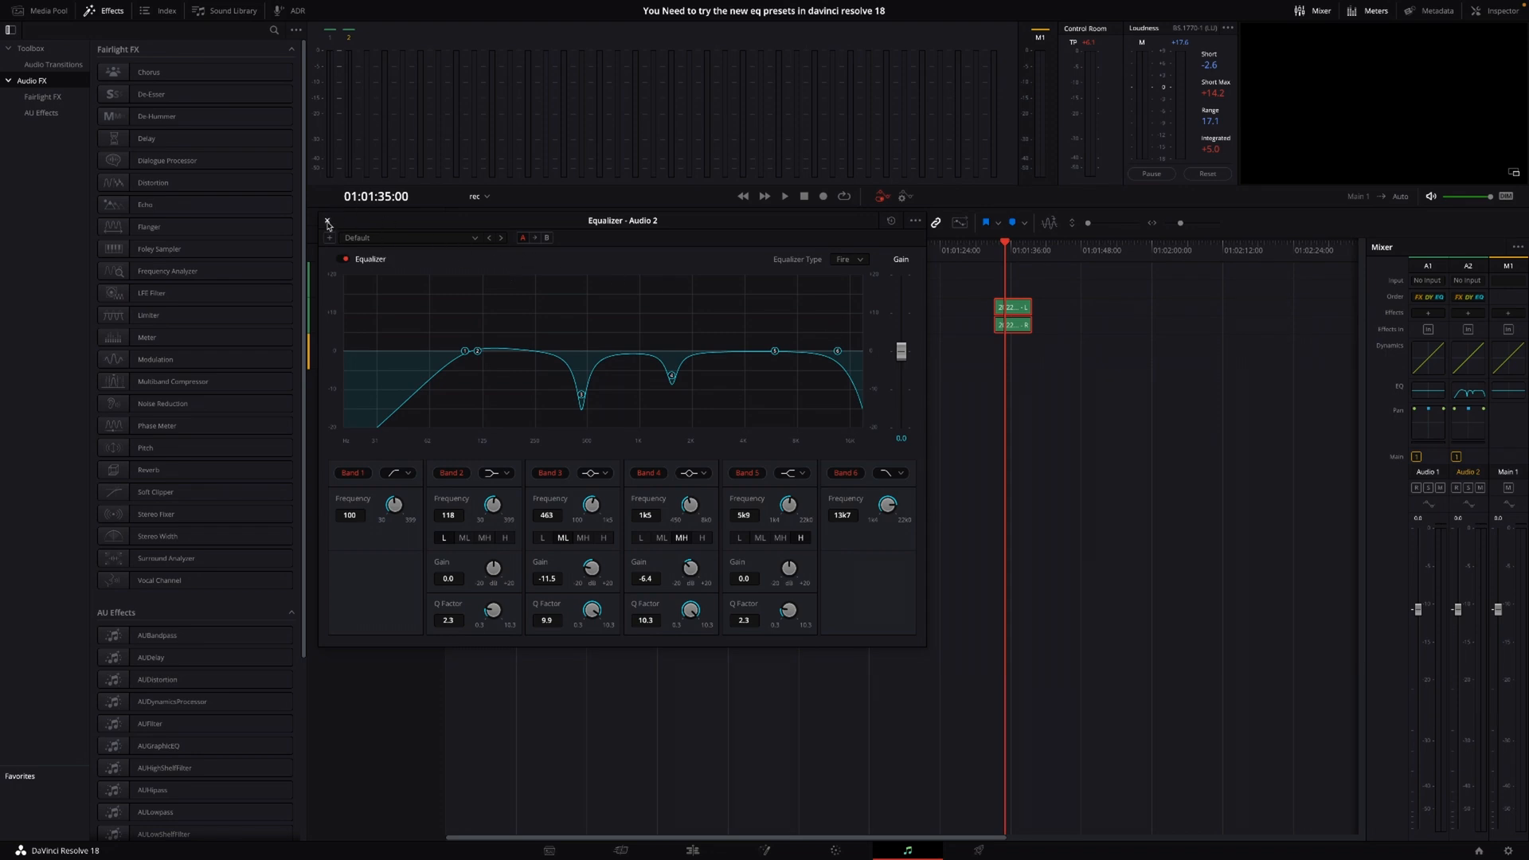
Close the equalizer, open Audio 2's Dynamics window, and show its presets dropdown
click(327, 223)
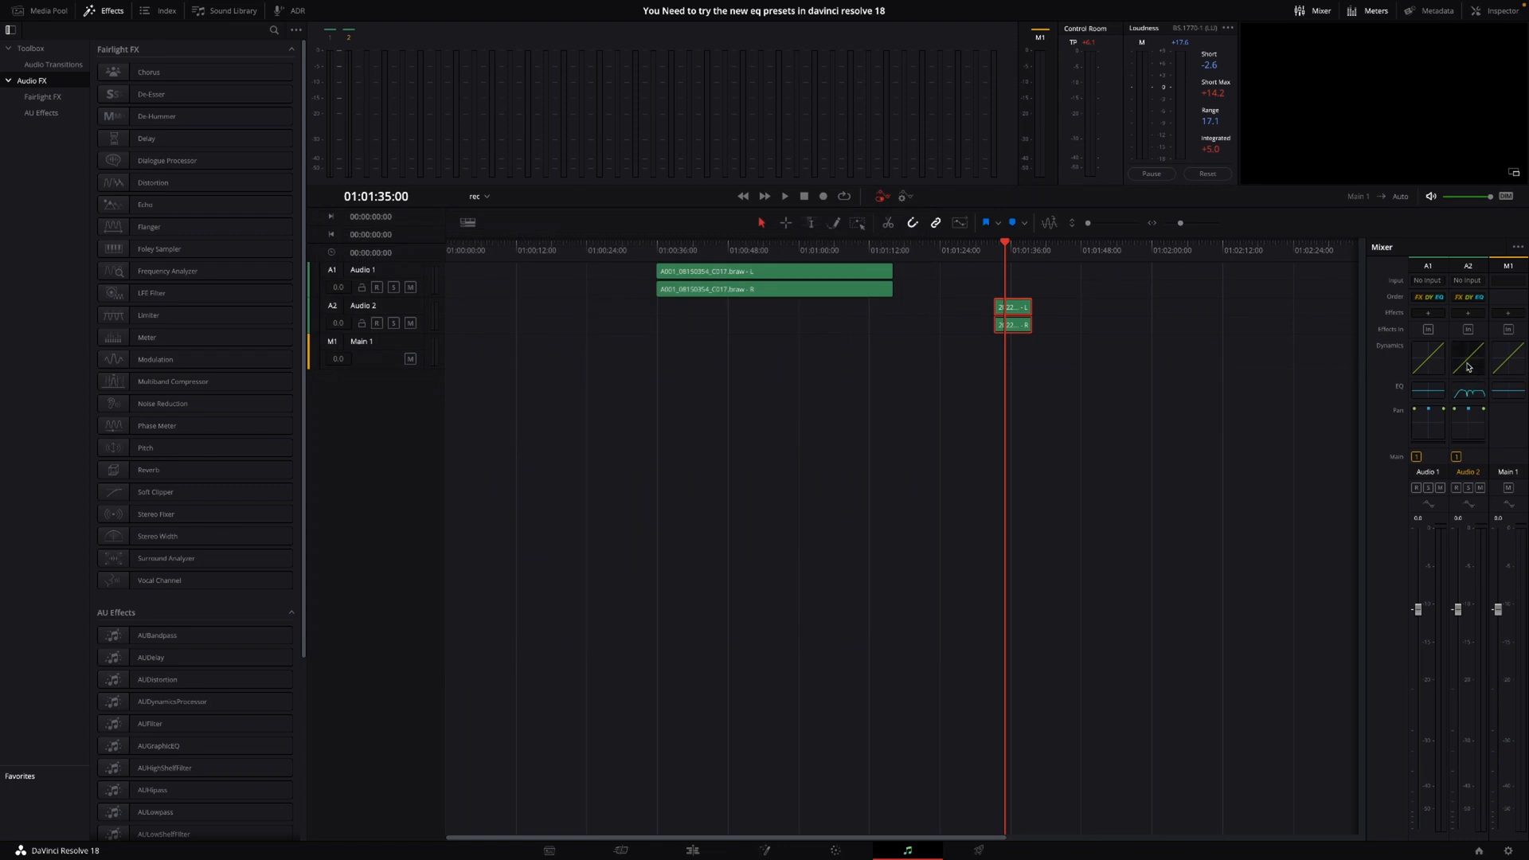
click(1467, 357)
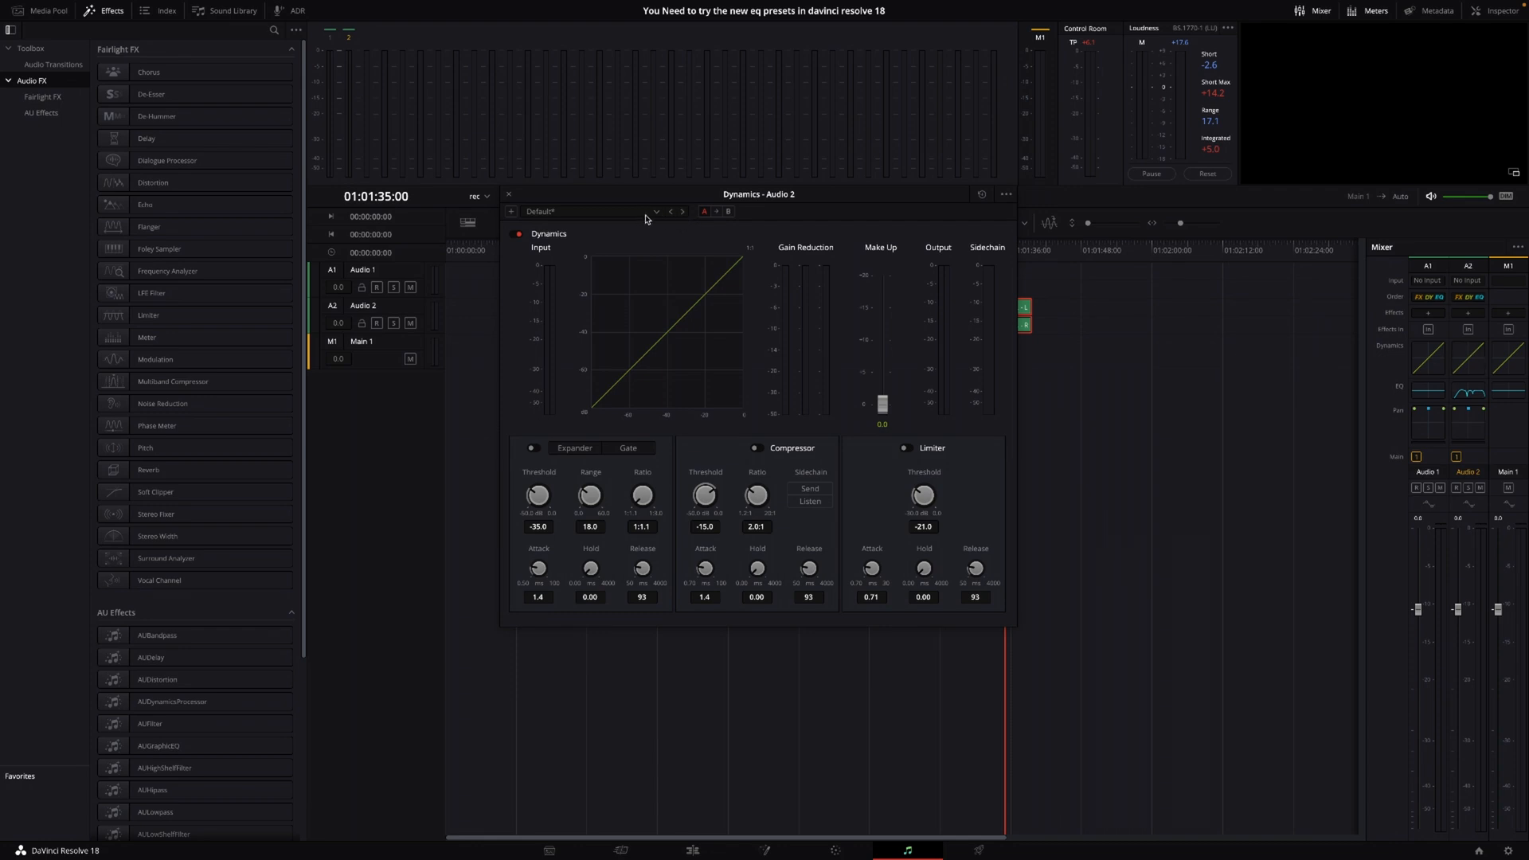
click(656, 212)
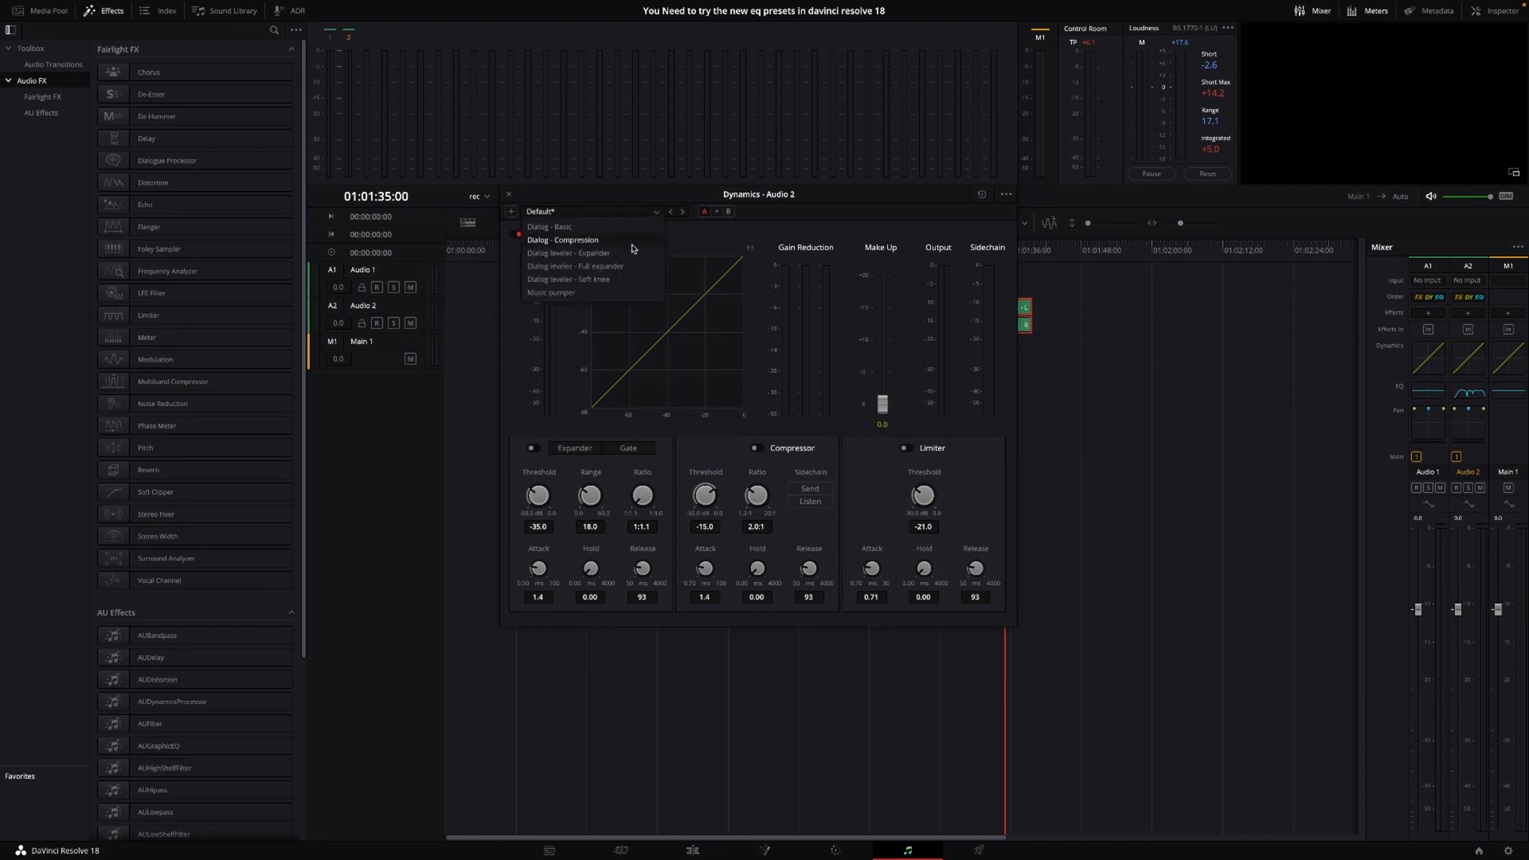
mouse_move(551, 293)
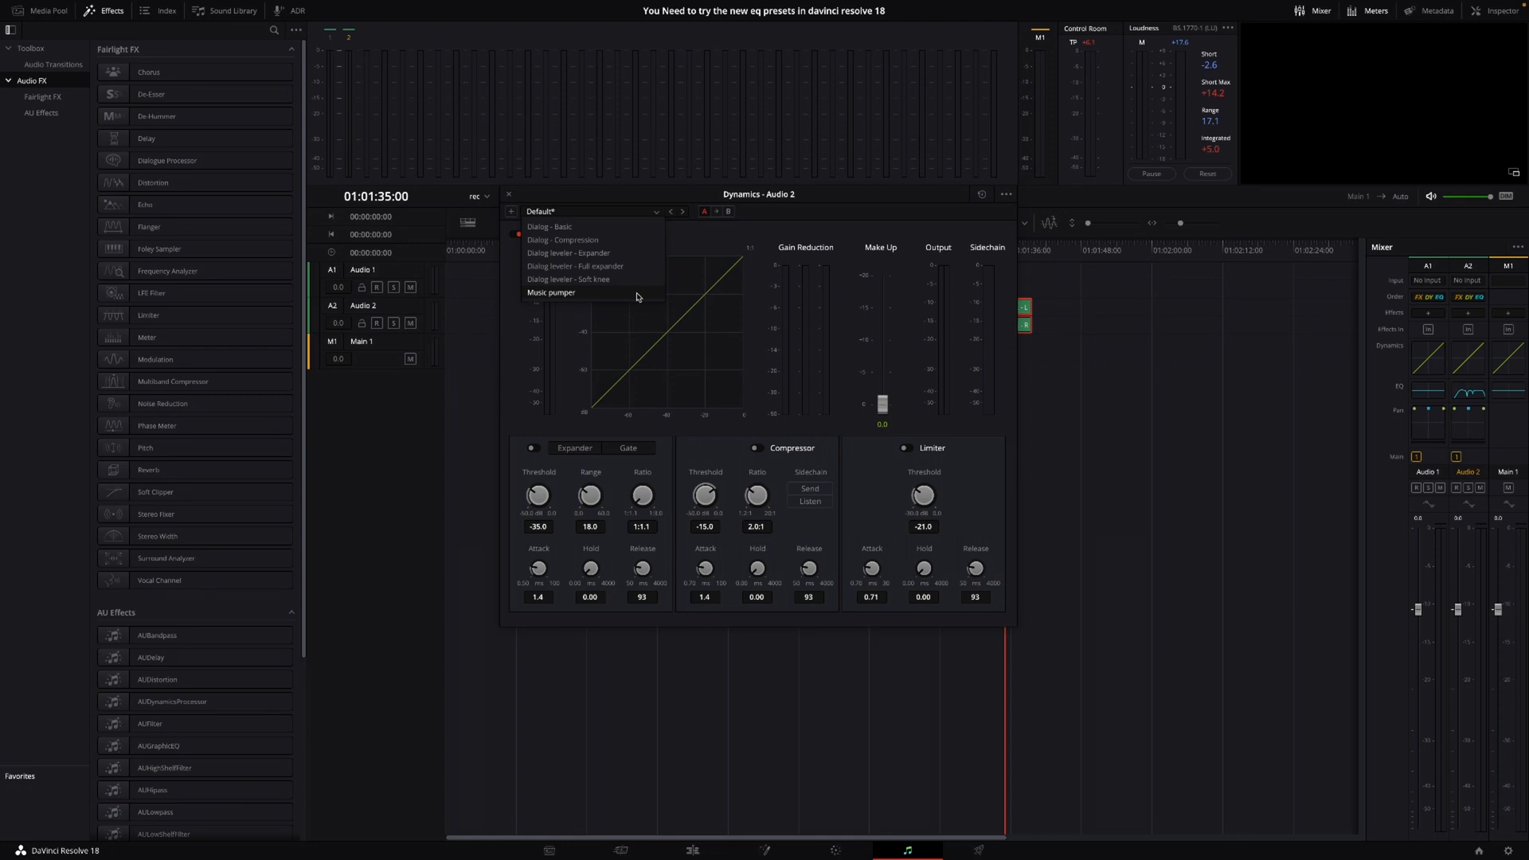
mouse_move(640, 294)
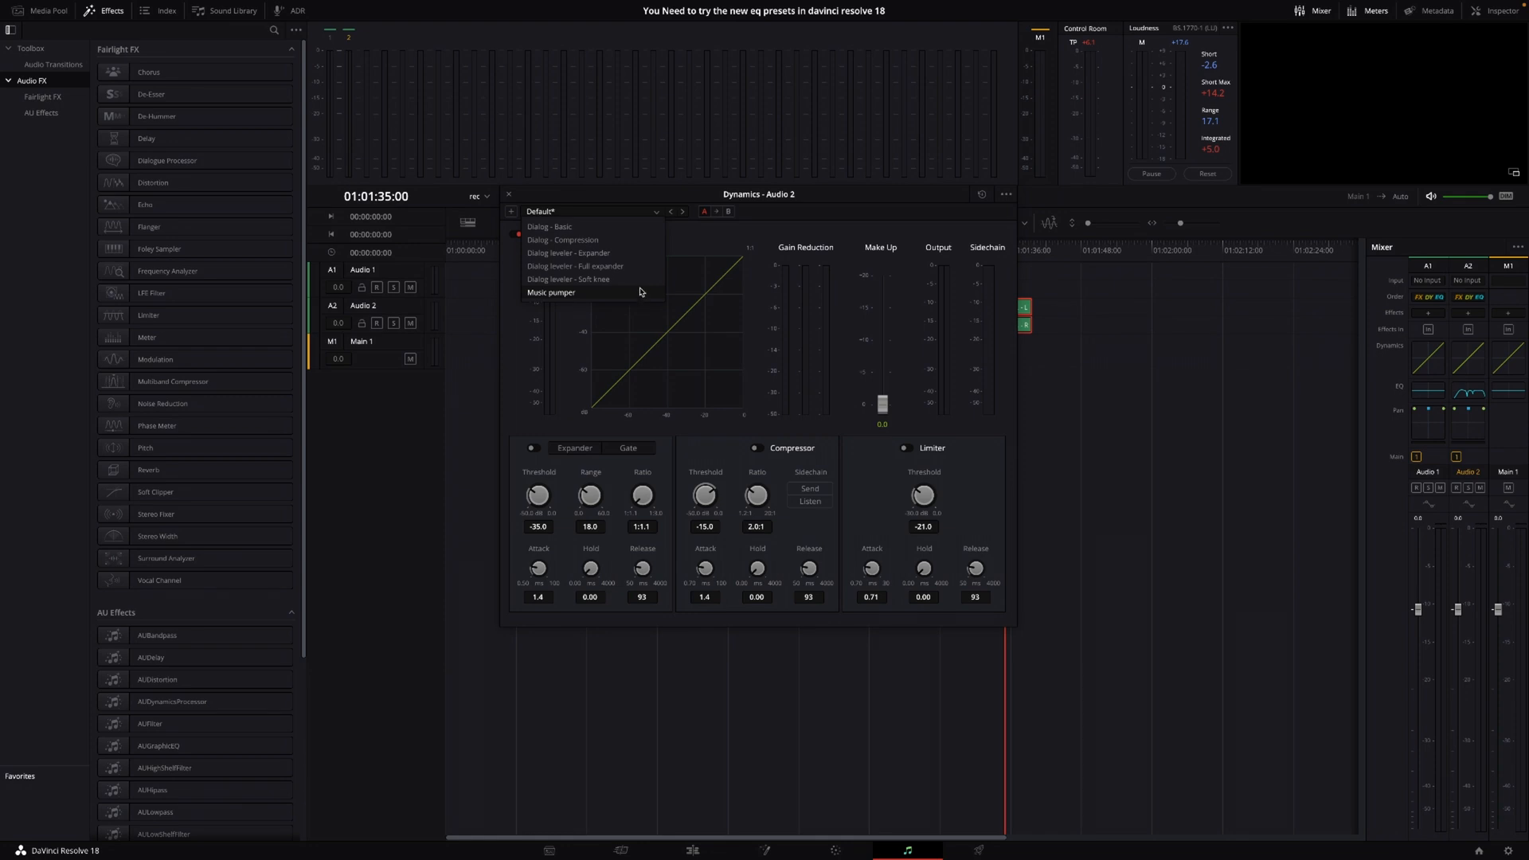